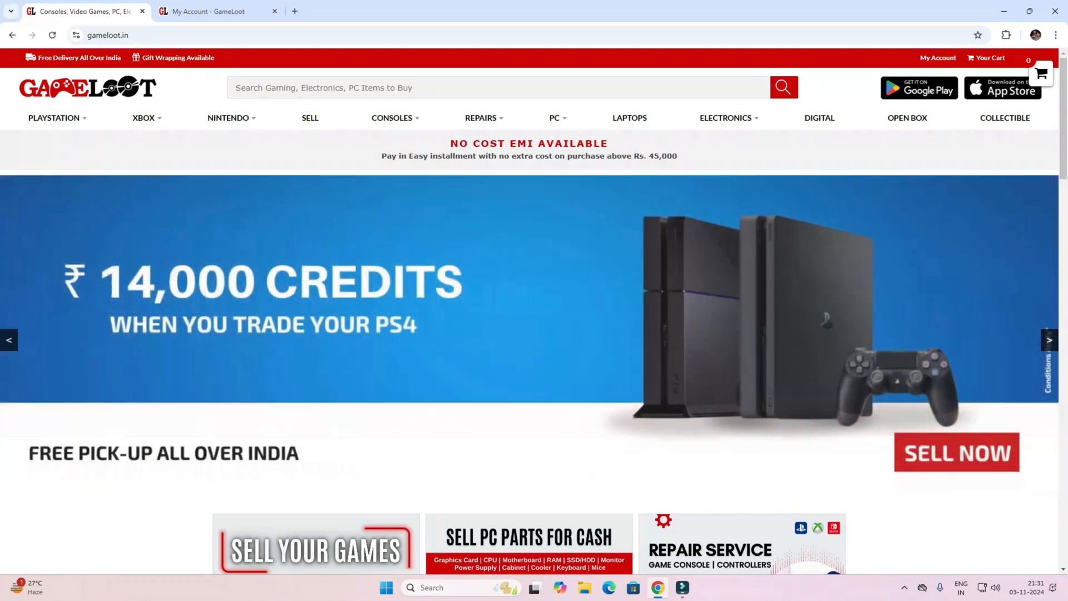
- Browse the Buy Processor (CPU) listings across two pages and reach the My Account dashboard
{"action": "left_click", "coordinate": [54, 117]}
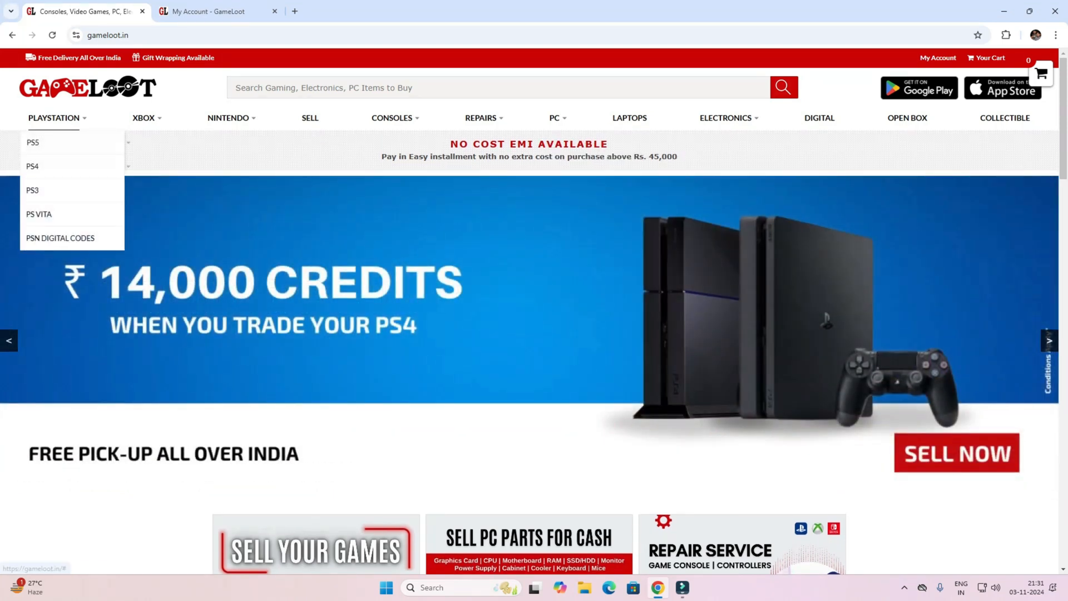
{"action": "mouse_move", "coordinate": [227, 116]}
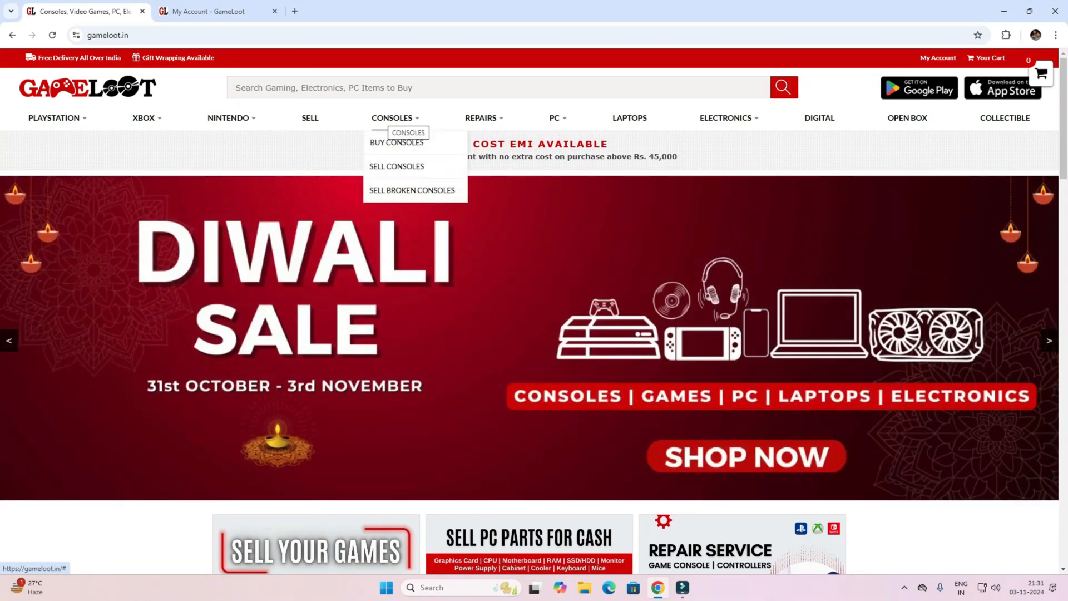
{"action": "mouse_move", "coordinate": [480, 117]}
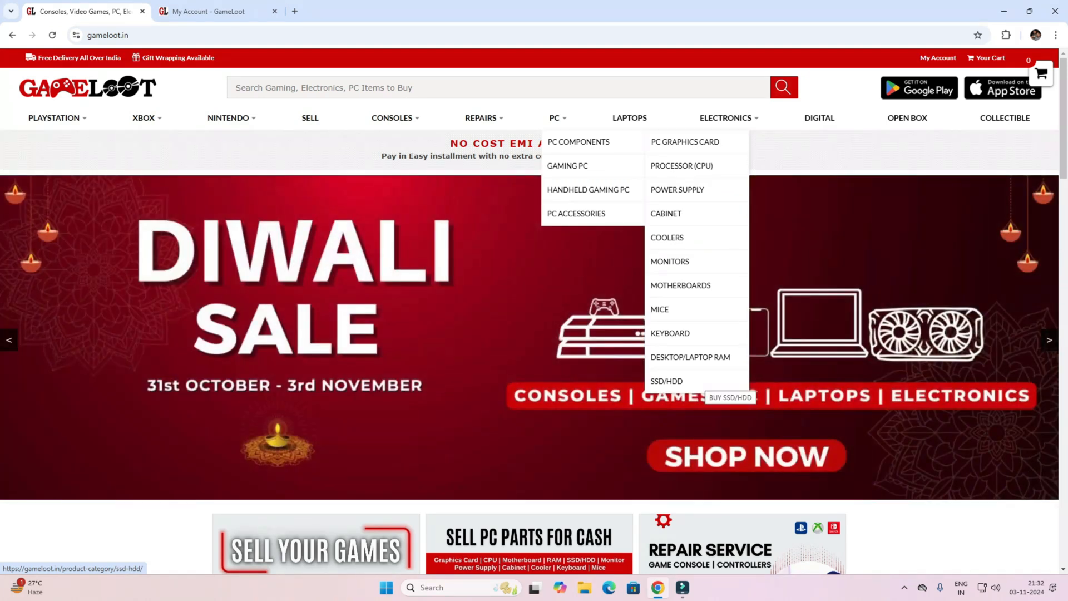
{"action": "mouse_move", "coordinate": [677, 189]}
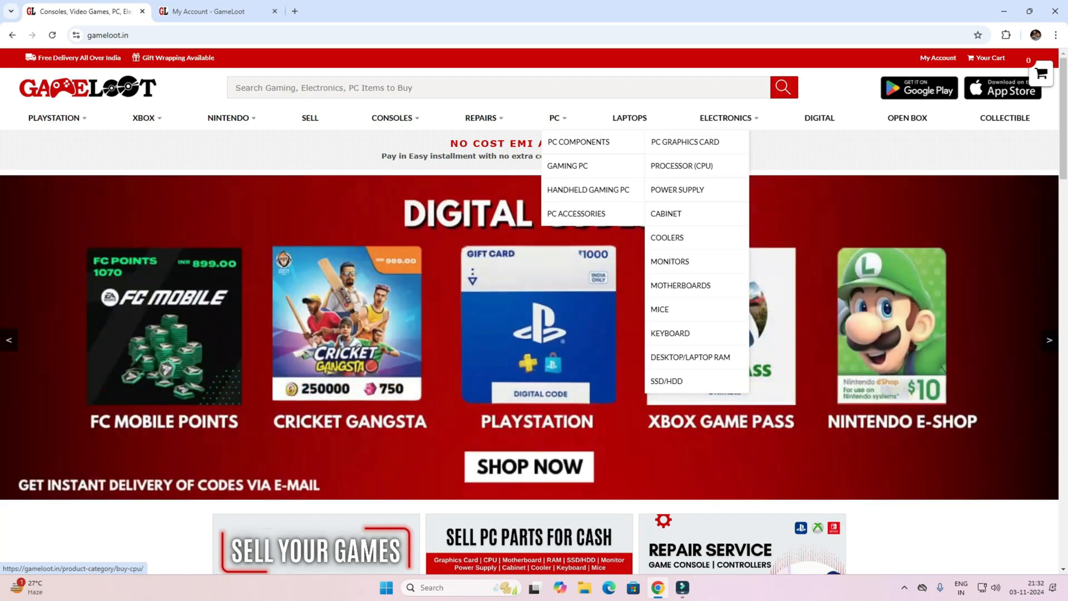
{"action": "left_click", "coordinate": [681, 166]}
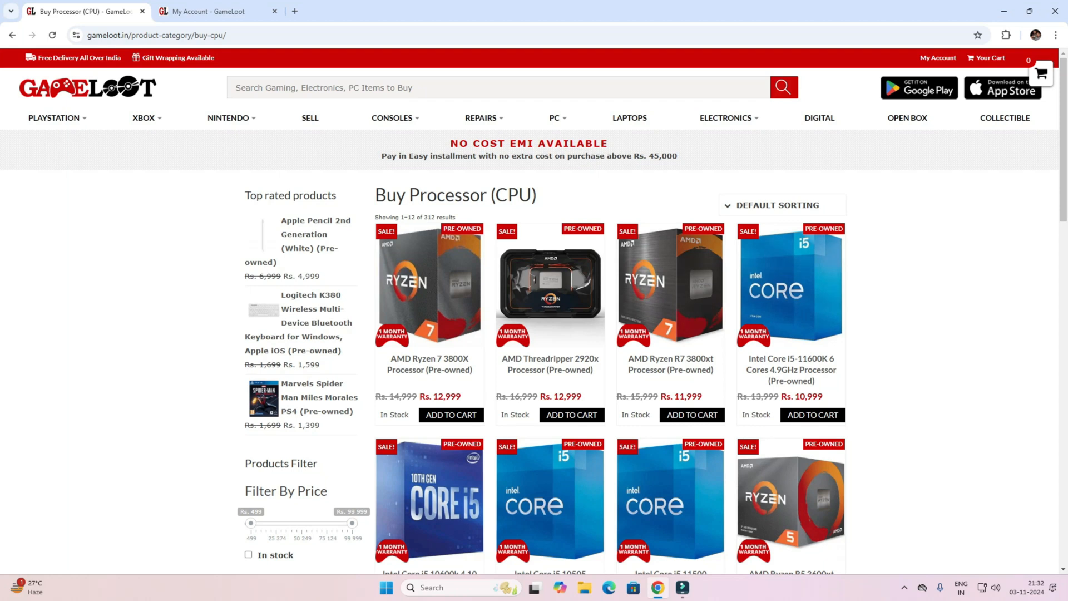
{"action": "scroll", "scroll_direction": "down", "scroll_amount": 3}
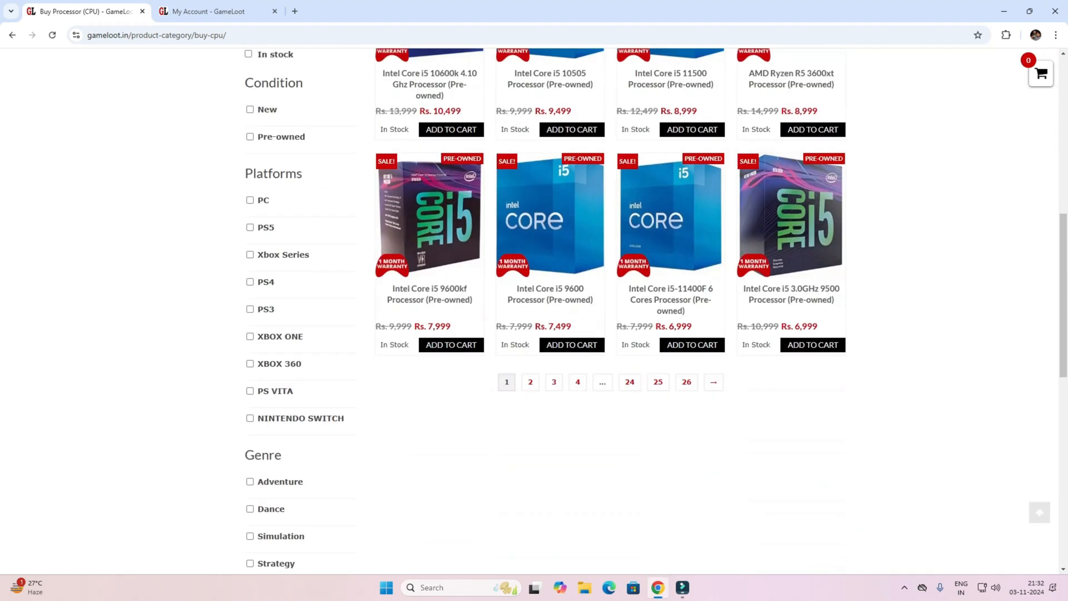
{"action": "left_click", "coordinate": [530, 382]}
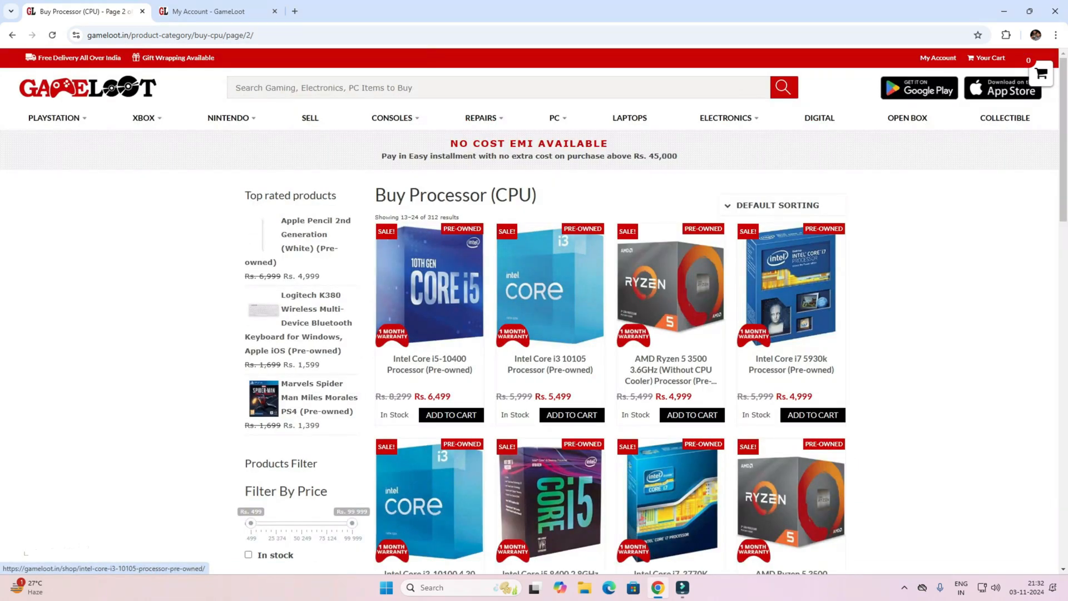
{"action": "scroll", "scroll_direction": "down", "scroll_amount": 3}
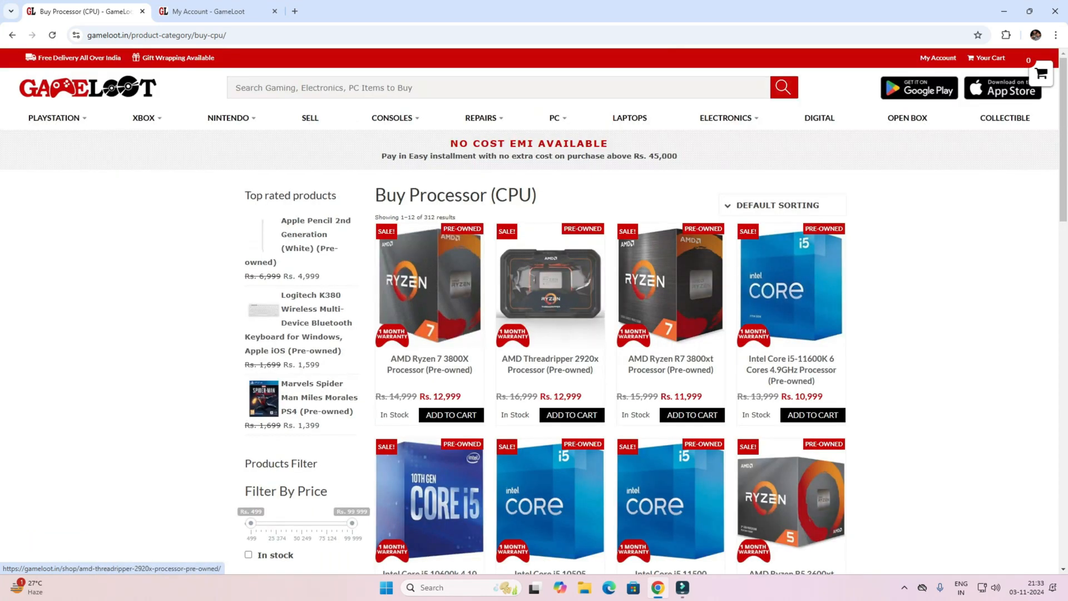
{"action": "scroll", "scroll_direction": "down", "scroll_amount": 3}
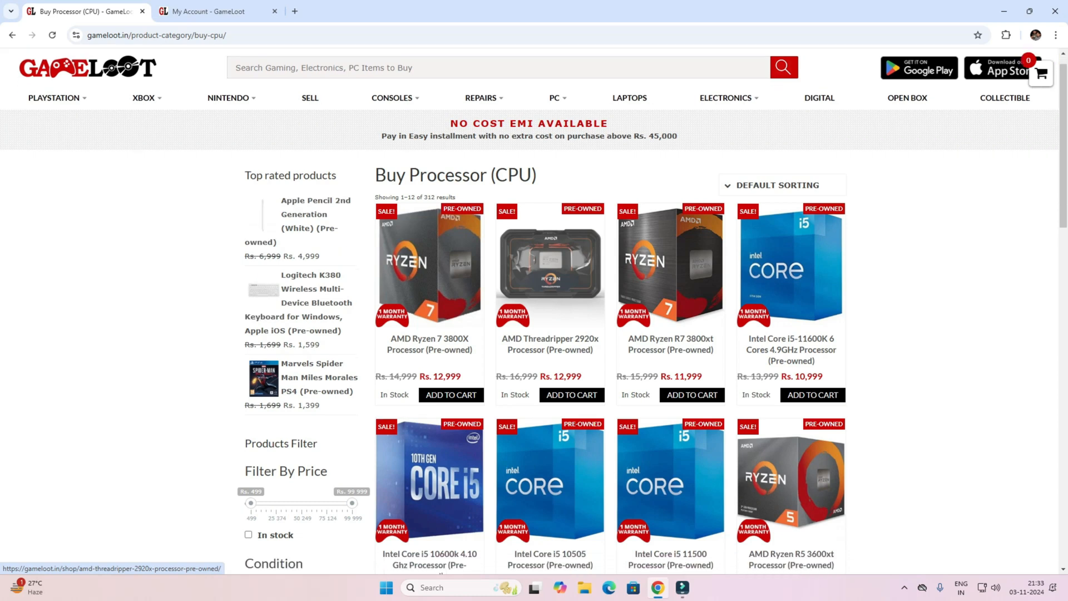
{"action": "scroll", "scroll_direction": "down", "scroll_amount": 3}
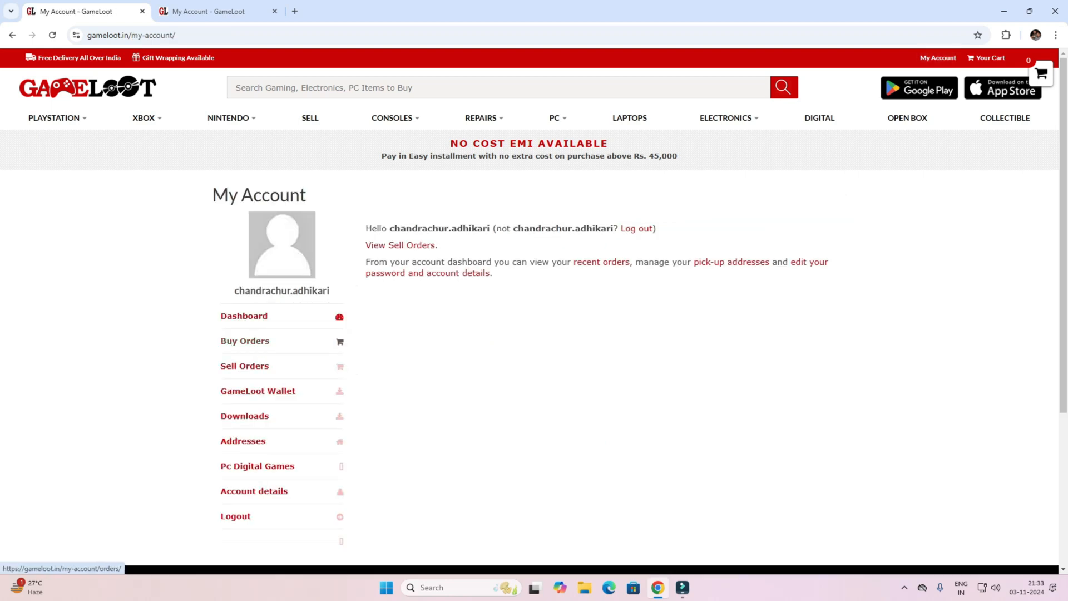
- View the delivered order of one pre-owned Intel Core i7 10700k totalling Rs. 13,499
{"action": "left_click", "coordinate": [245, 340]}
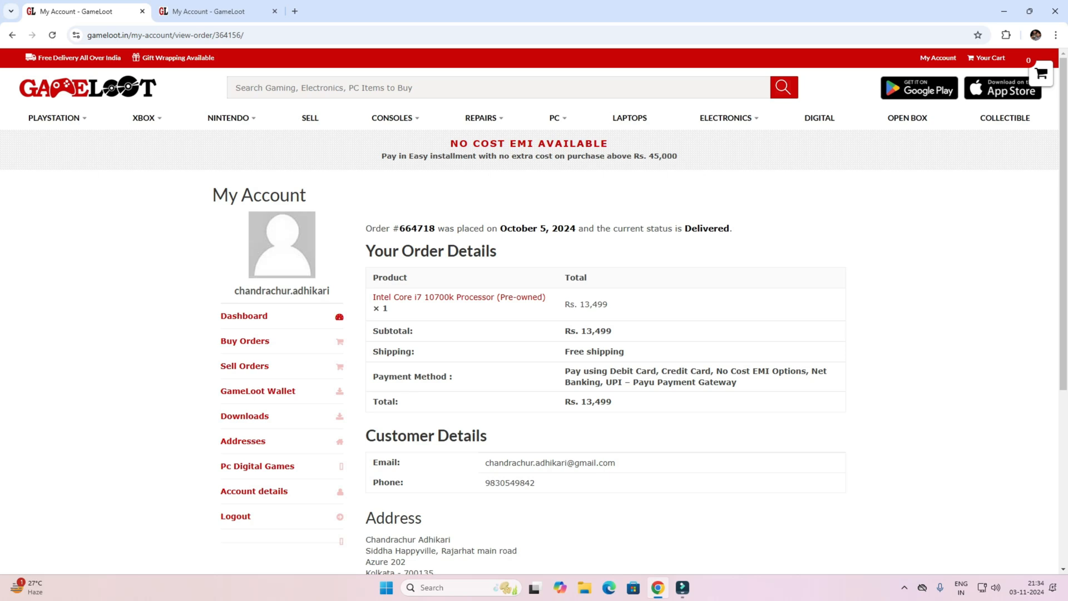
{"action": "mouse_move", "coordinate": [458, 296]}
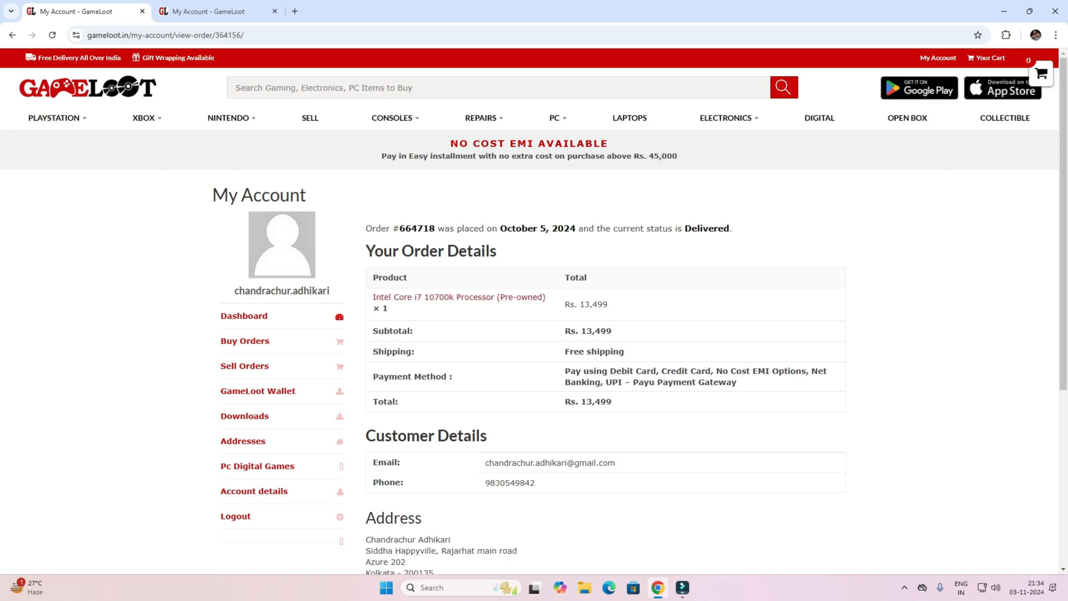
- Review the sold-out Intel Core i7 10700k product page and go to the Sell page
{"action": "left_click", "coordinate": [459, 300]}
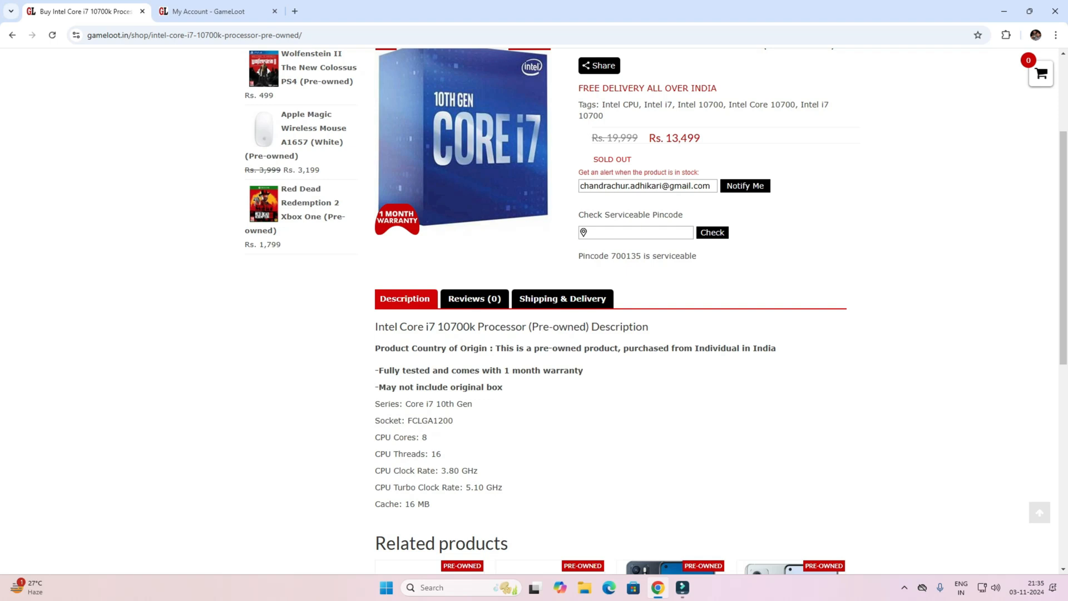
{"action": "scroll", "scroll_direction": "up", "scroll_amount": 3}
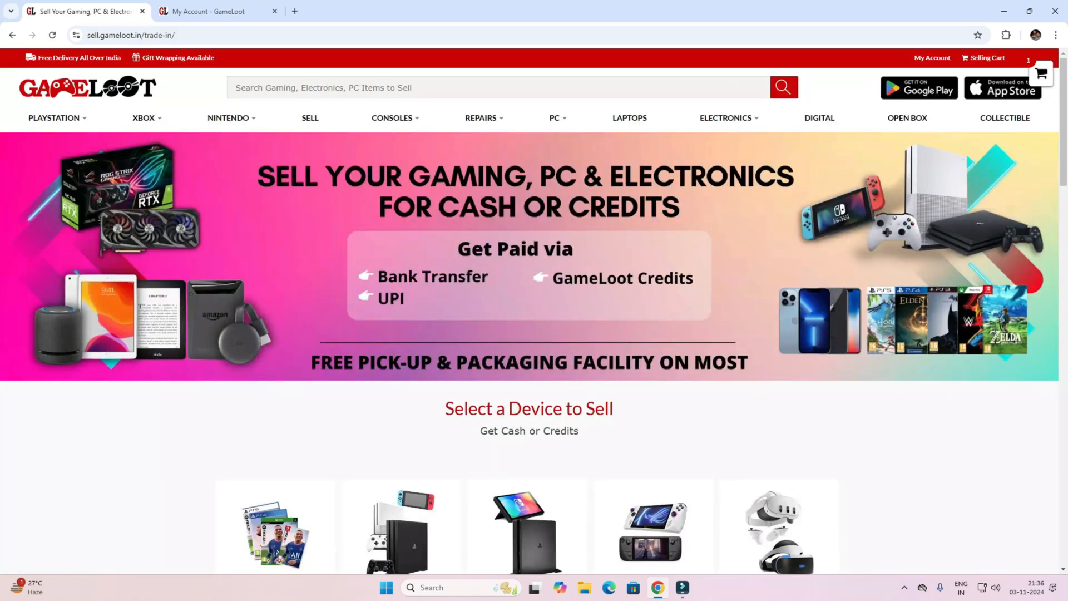
- Choose Computer Parts as the device category to sell on sell.gameloot.in
{"action": "scroll", "scroll_direction": "down", "scroll_amount": 3}
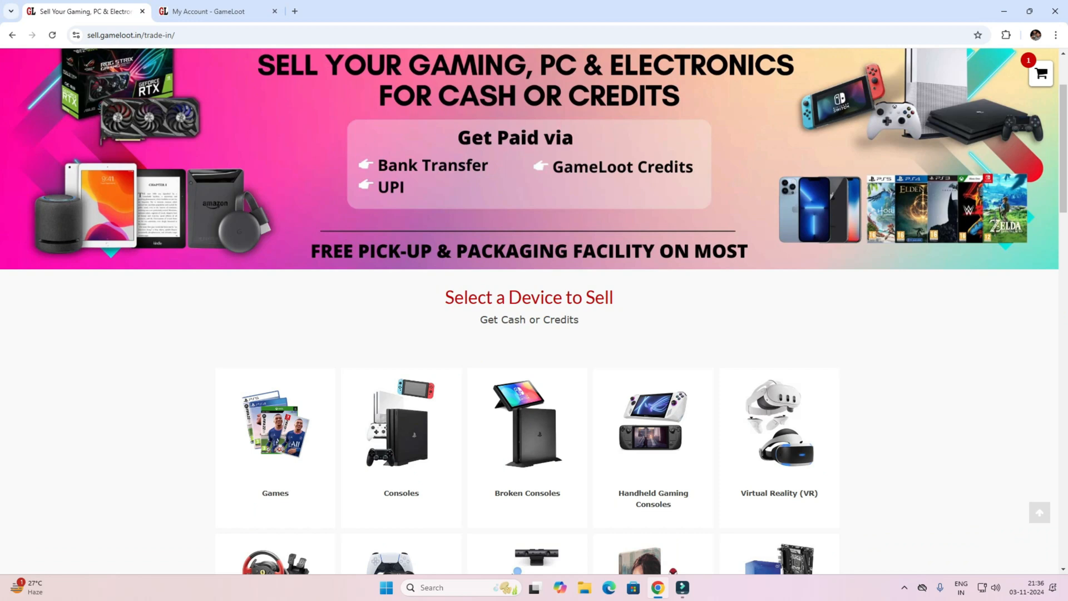
{"action": "scroll", "scroll_direction": "down", "scroll_amount": 3}
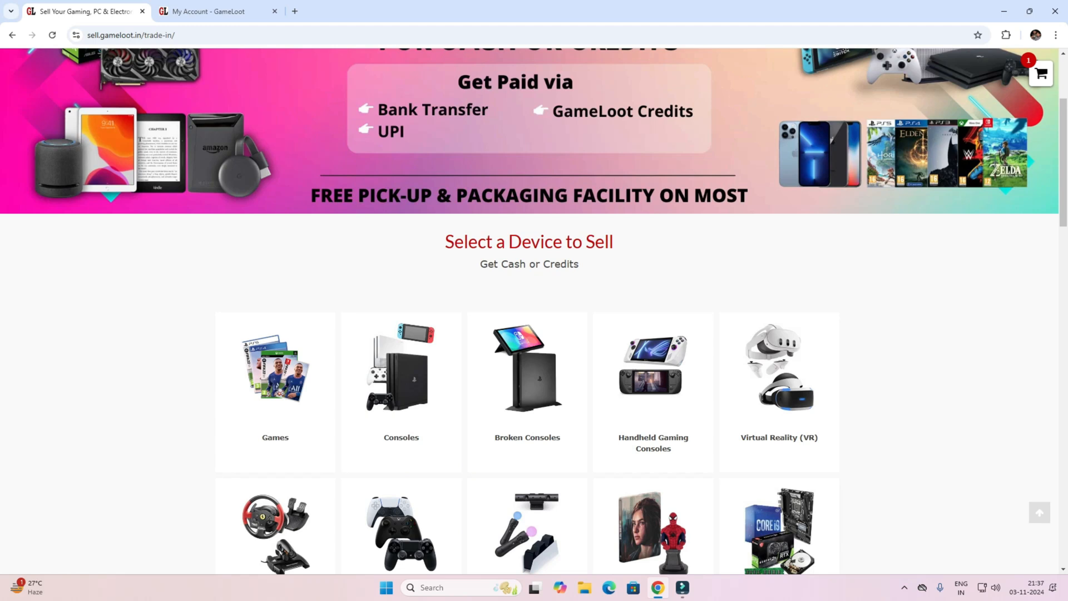
{"action": "scroll", "scroll_direction": "down", "scroll_amount": 3}
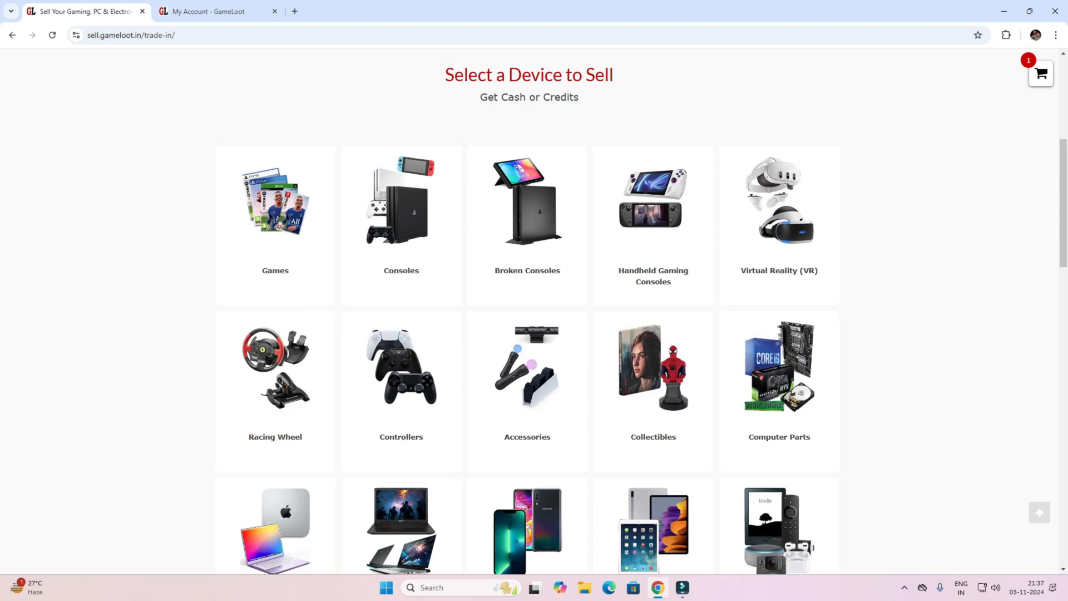
{"action": "left_click", "coordinate": [779, 375]}
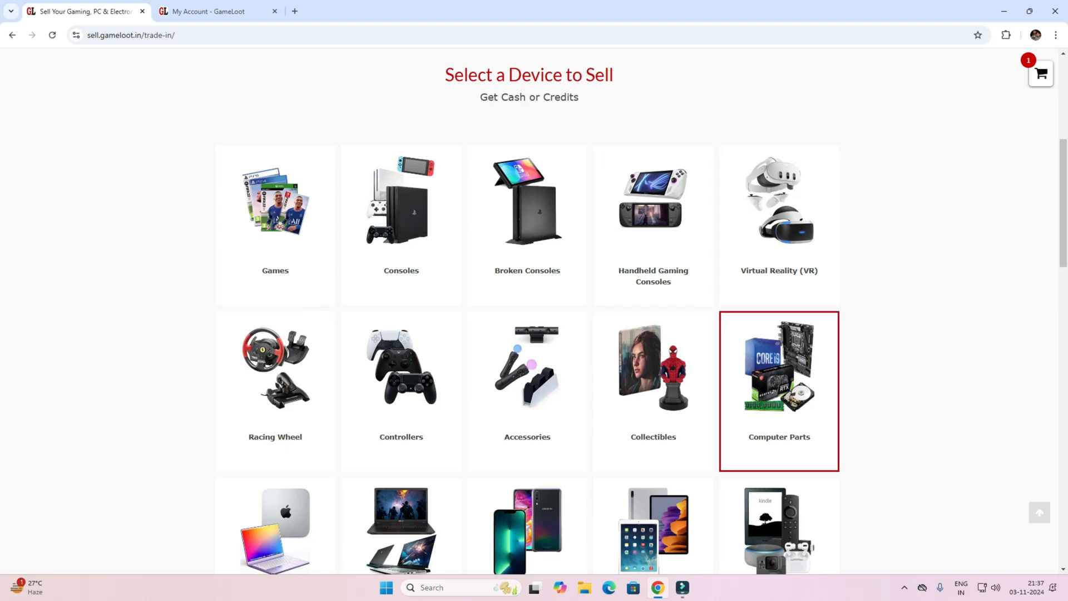
{"action": "left_click", "coordinate": [779, 391]}
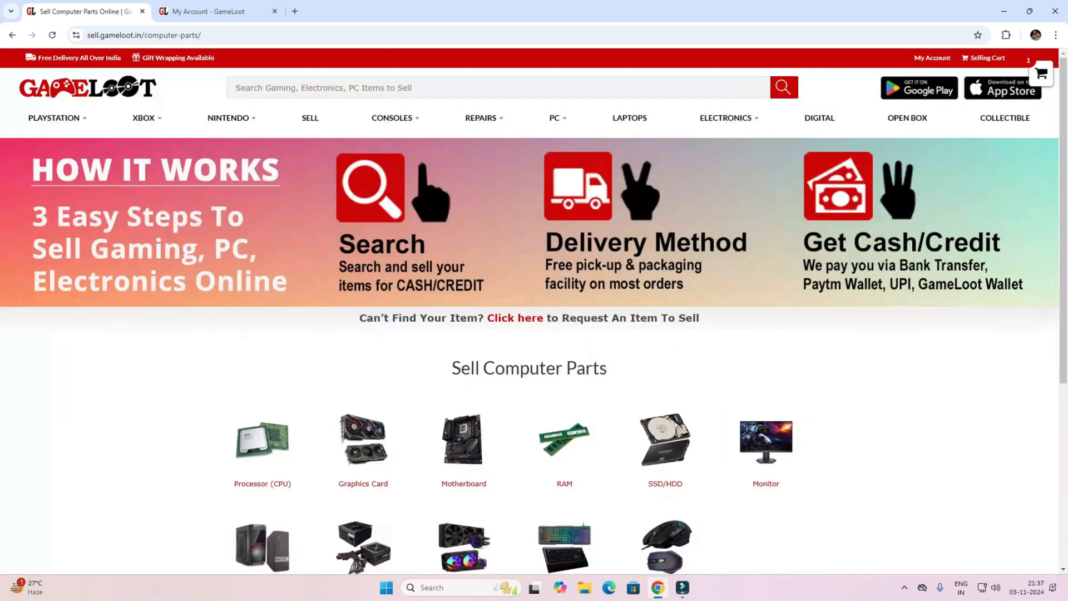
{"action": "mouse_move", "coordinate": [262, 442]}
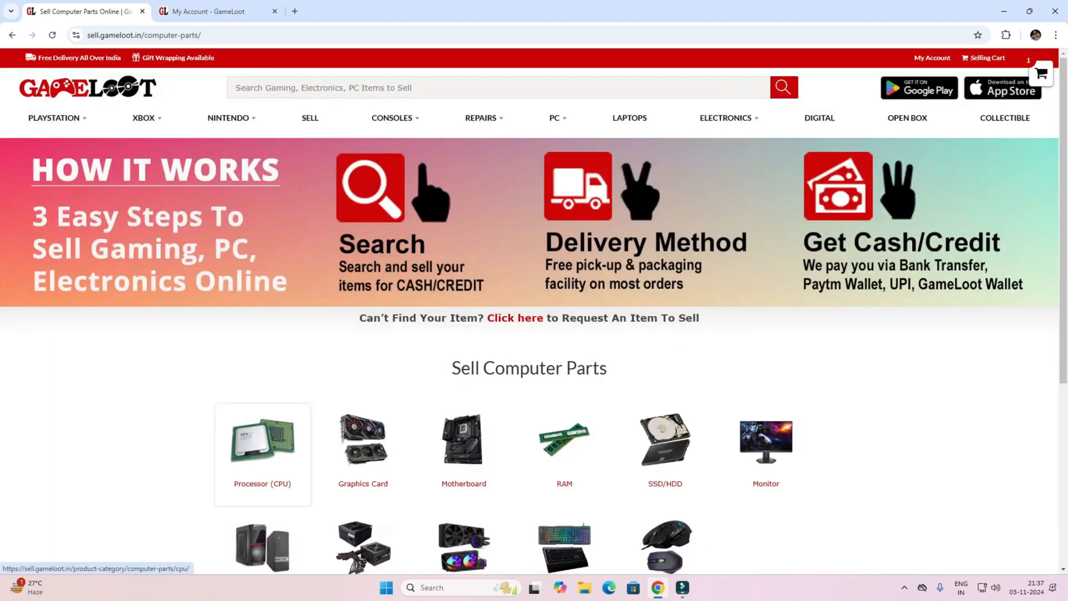
- Narrow to CPU > Intel and list Intel Core i3 processors with credit and cash offers
{"action": "left_click", "coordinate": [261, 439]}
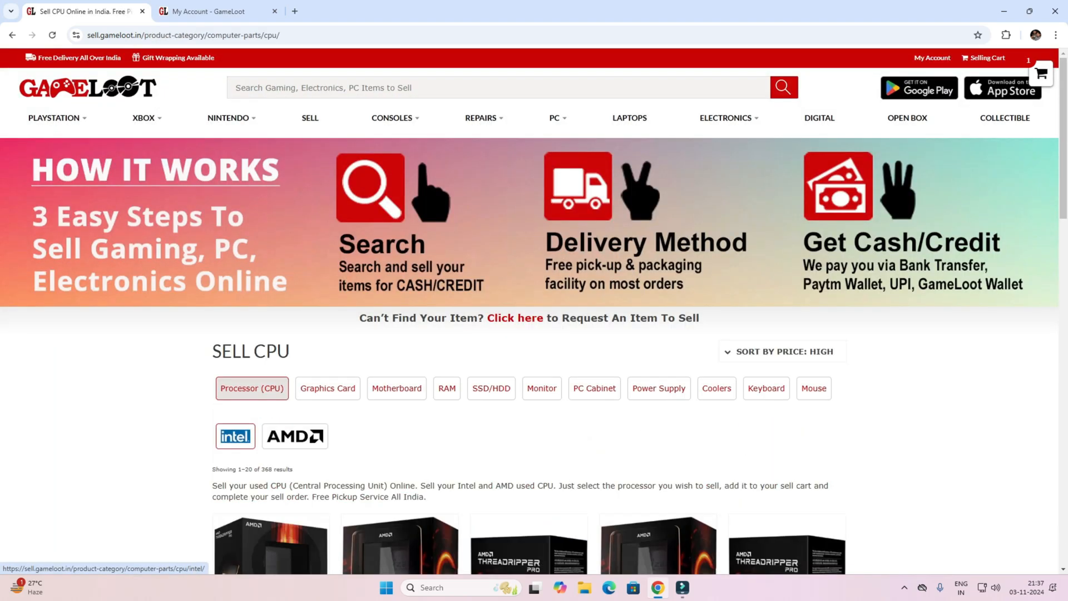
{"action": "left_click", "coordinate": [235, 436]}
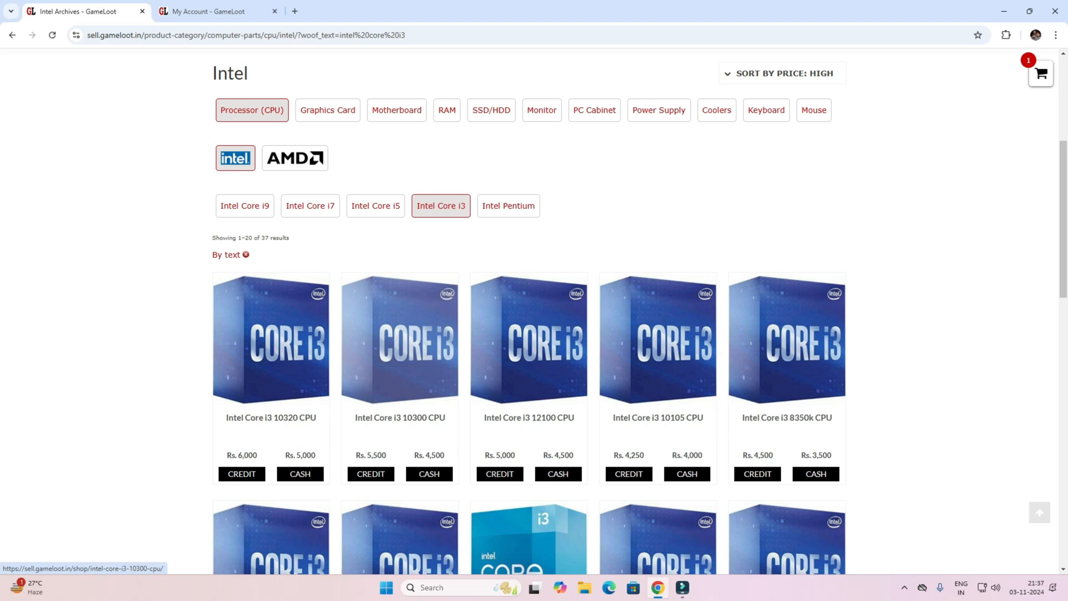
{"action": "scroll", "scroll_direction": "down", "scroll_amount": 3}
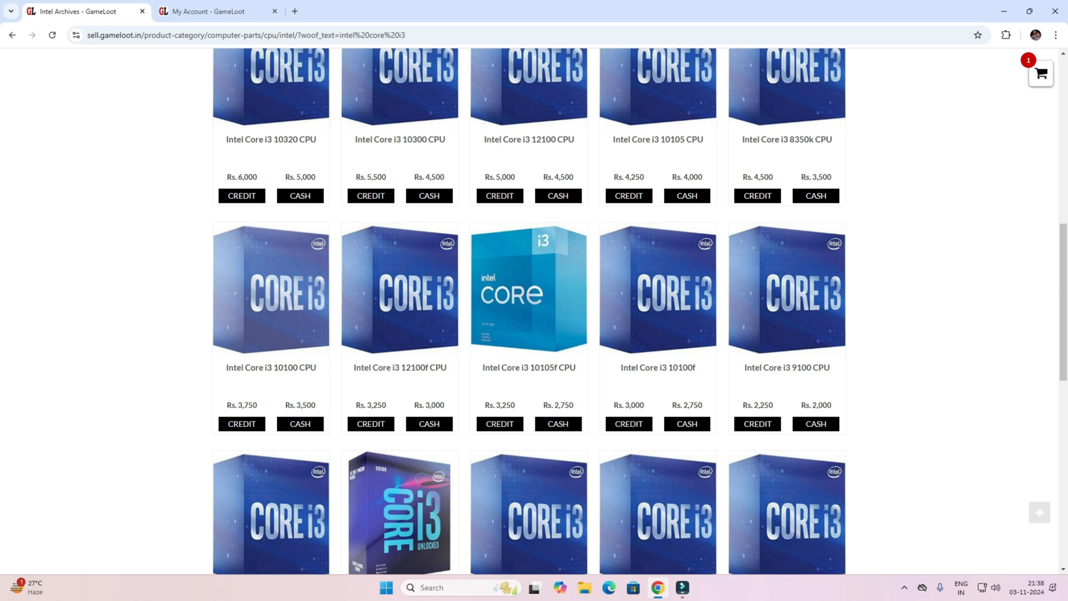
{"action": "mouse_move", "coordinate": [300, 424]}
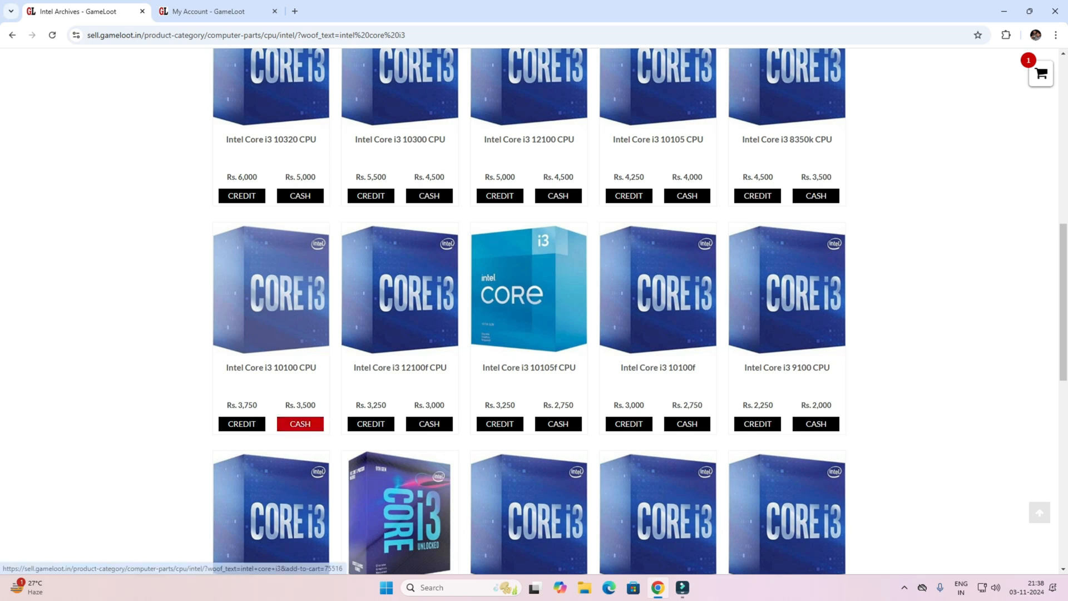
- Put one Intel Core i3 10100 in the selling cart for cash at Rs. 3,500, removing the duplicate
{"action": "left_click", "coordinate": [299, 424]}
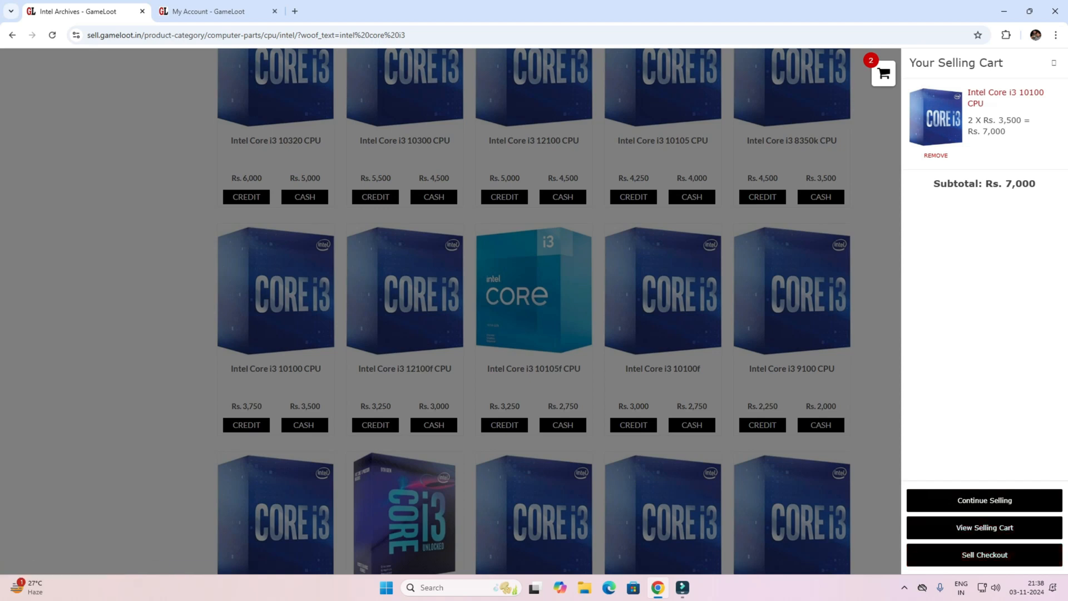
{"action": "left_click", "coordinate": [934, 156]}
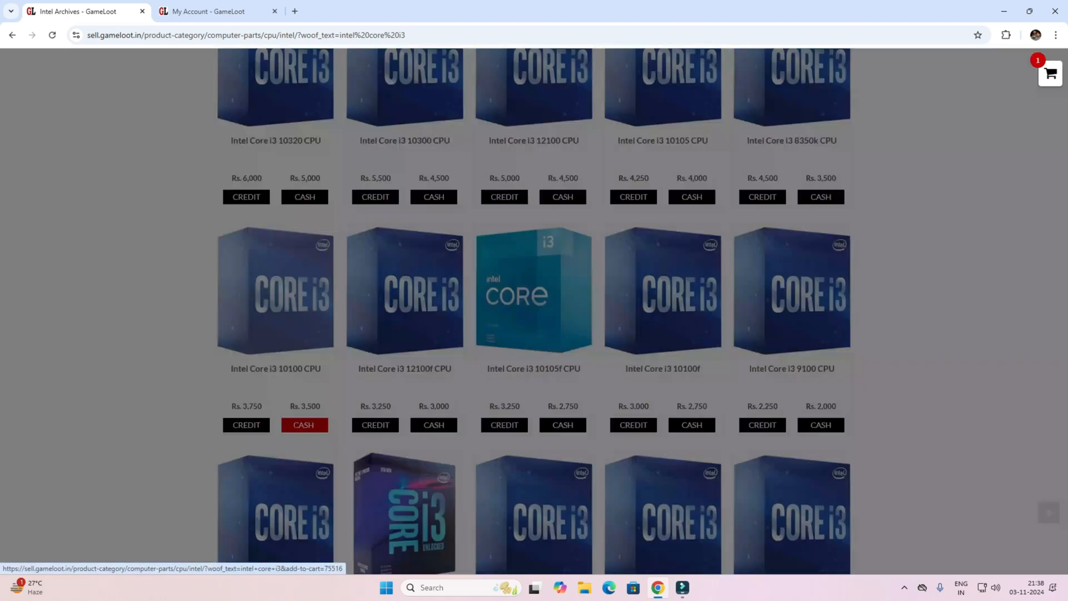
{"action": "left_click", "coordinate": [302, 424]}
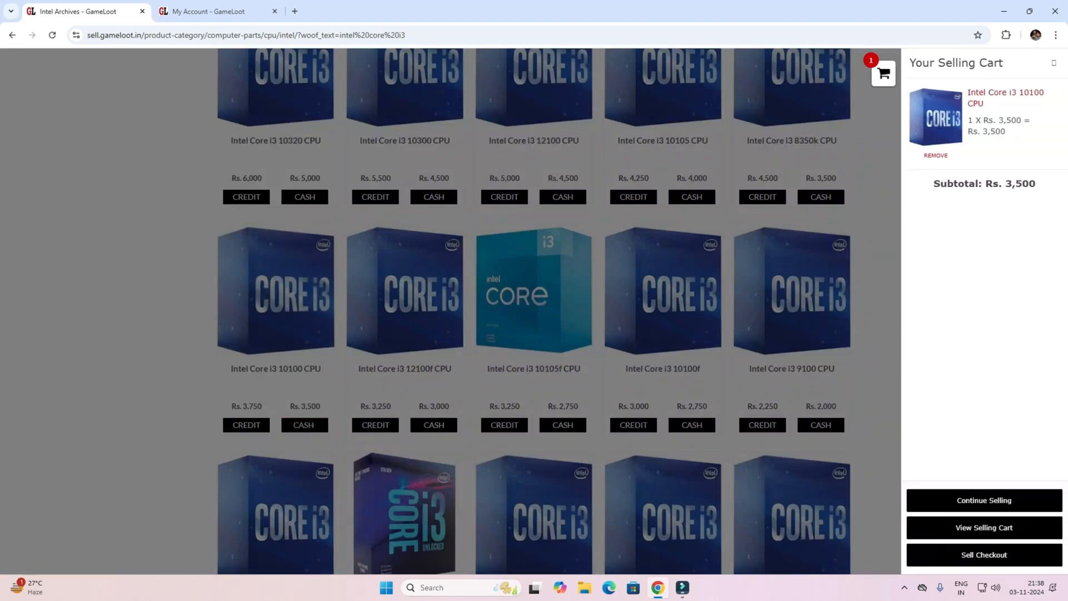
- Proceed to sell checkout with Bank Transfer payout and Pick up from my location
{"action": "left_click", "coordinate": [982, 554]}
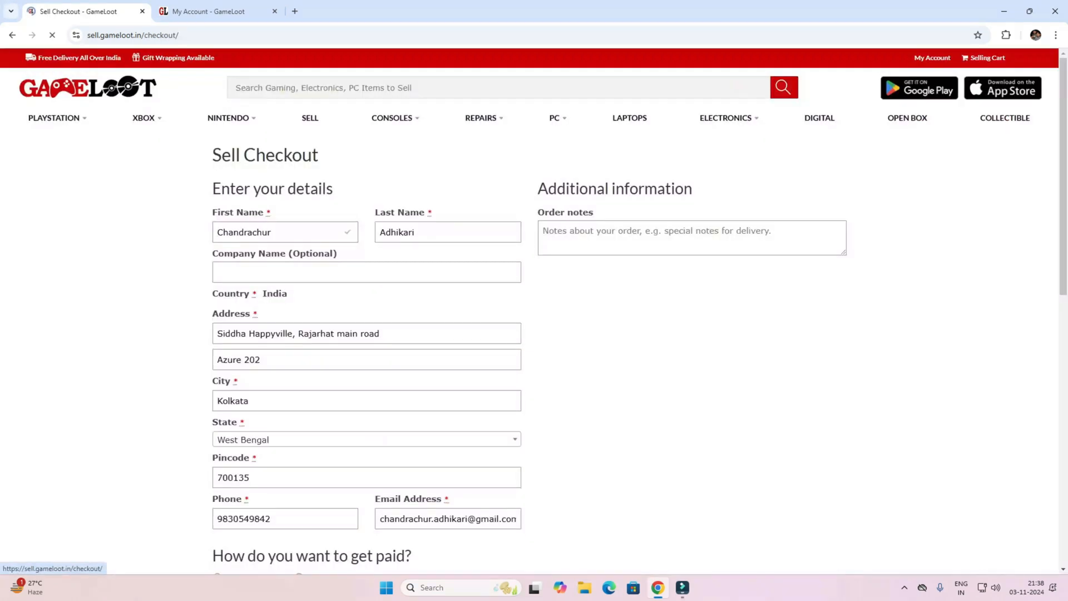
{"action": "scroll", "scroll_direction": "down", "scroll_amount": 3}
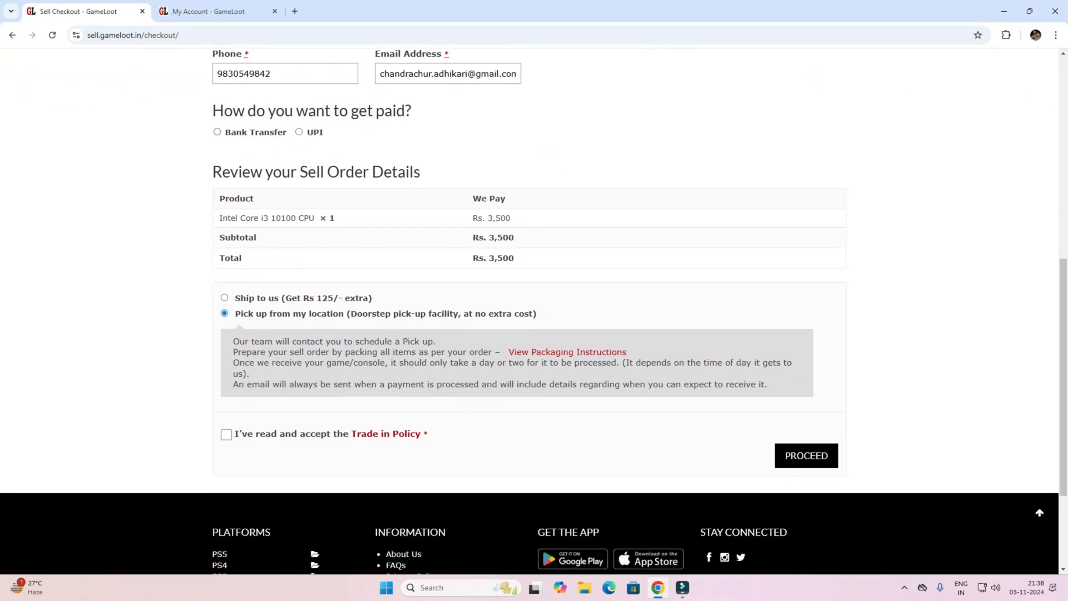
{"action": "left_click", "coordinate": [217, 131]}
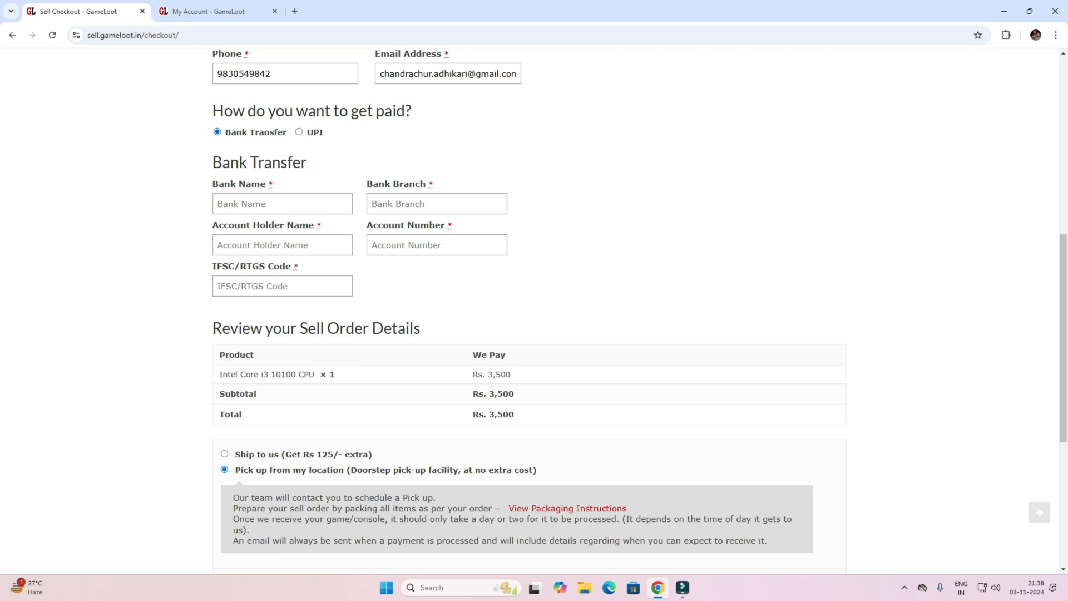
{"action": "scroll", "scroll_direction": "down", "scroll_amount": 3}
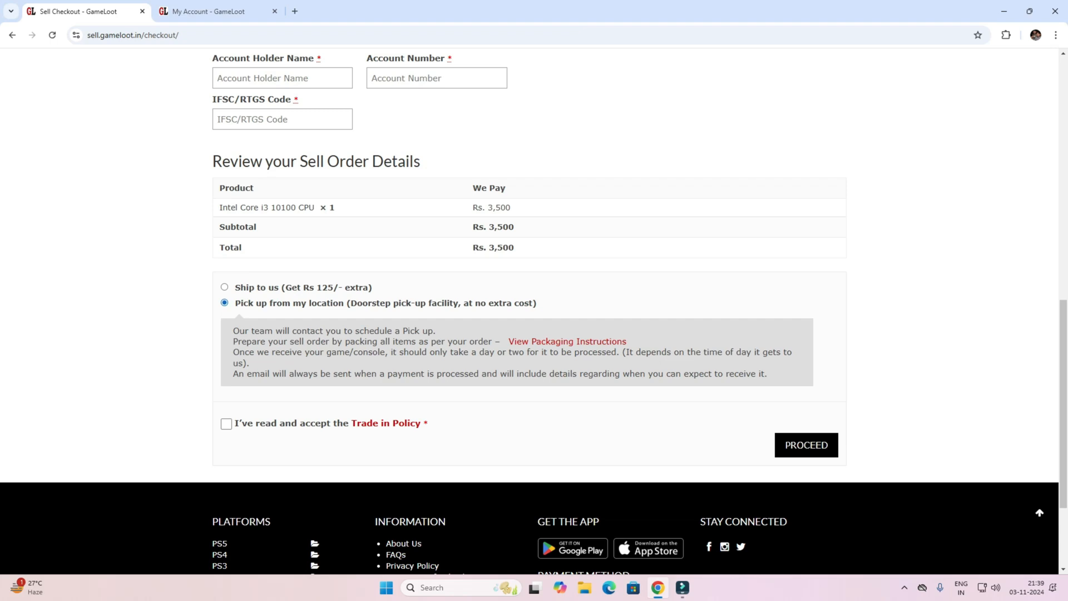
{"action": "mouse_move", "coordinate": [386, 423]}
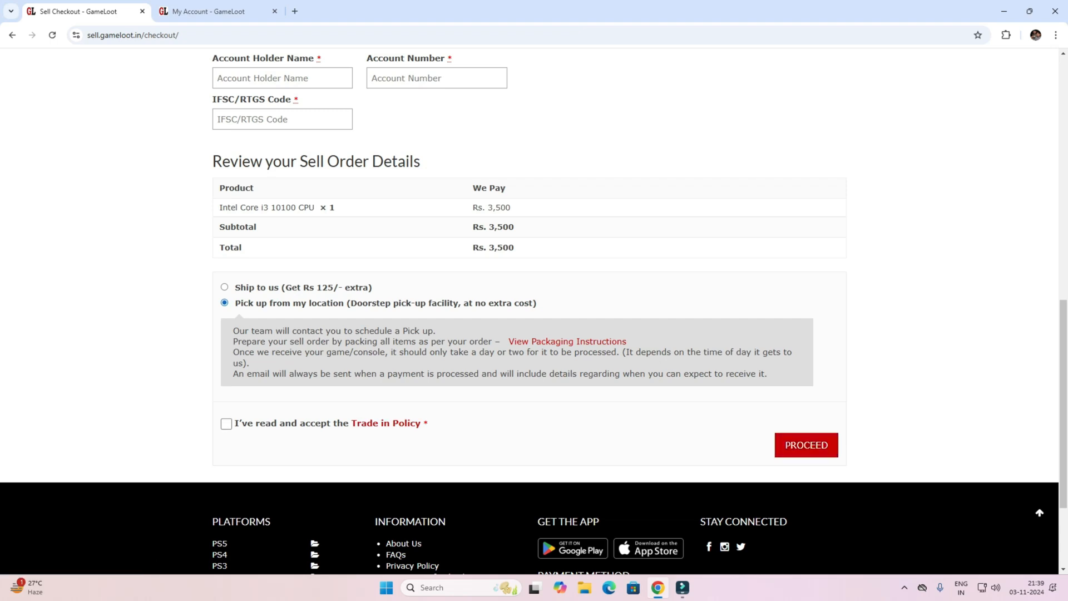
- Read the Packaging Tips page, return to checkout and search Google for cpu bottleneck
{"action": "left_click", "coordinate": [566, 343]}
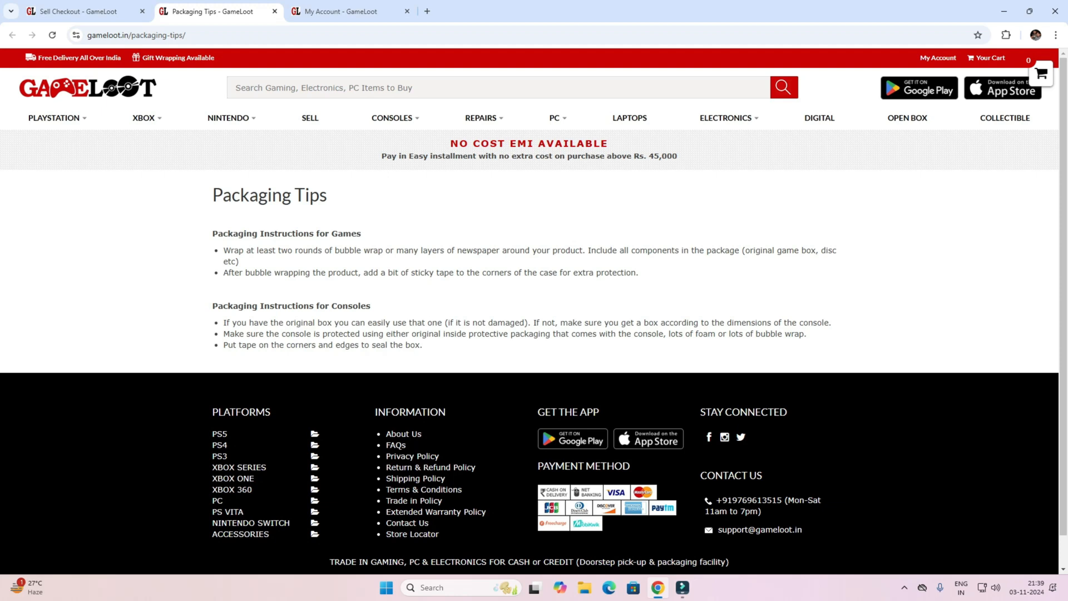
{"action": "left_click", "coordinate": [68, 11]}
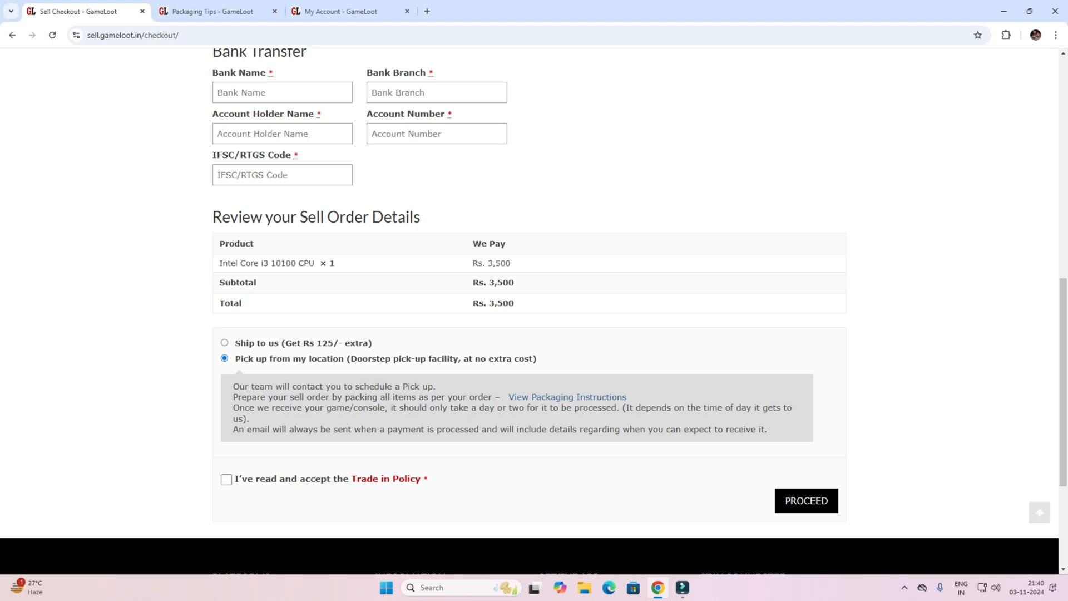
{"action": "scroll", "scroll_direction": "up", "scroll_amount": 3}
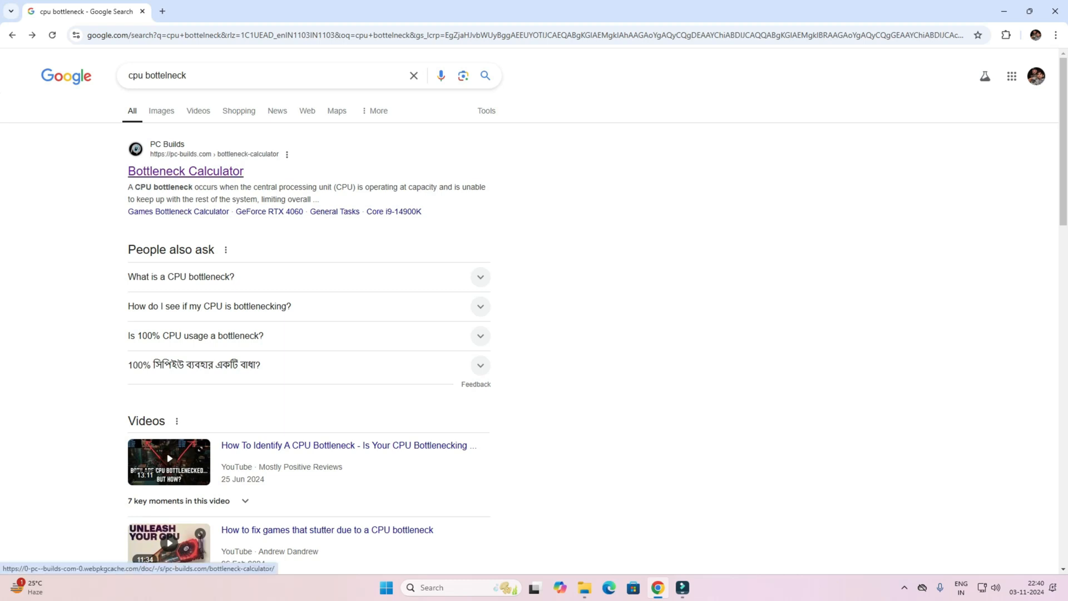
- Set the PC Builds calculator to i7-10700K, AMD Radeon RX 570, General Tasks at 1920 x 1080
{"action": "left_click", "coordinate": [186, 171]}
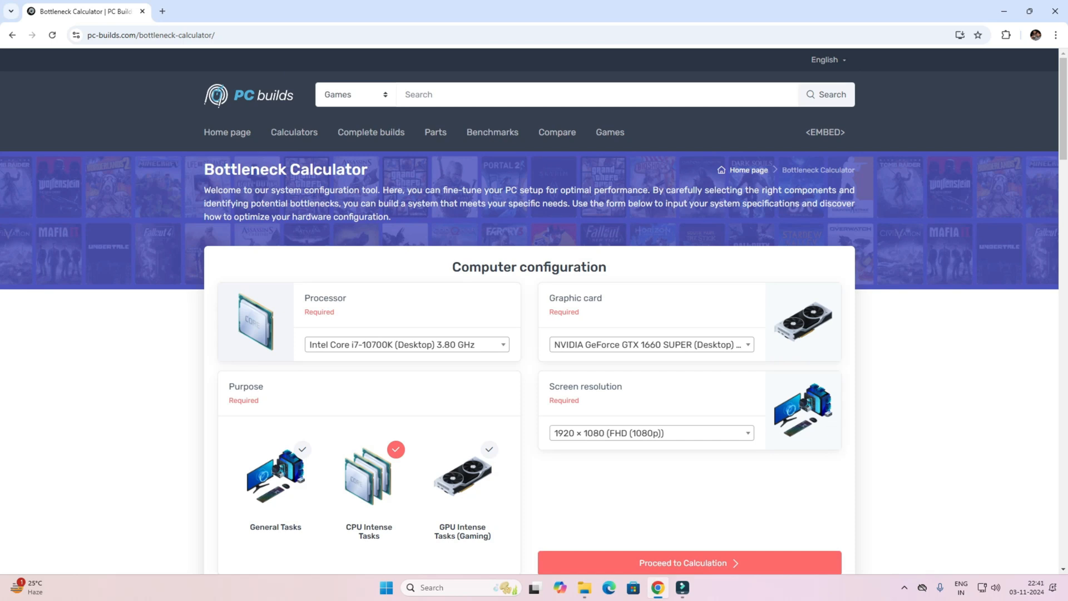
{"action": "mouse_move", "coordinate": [405, 344]}
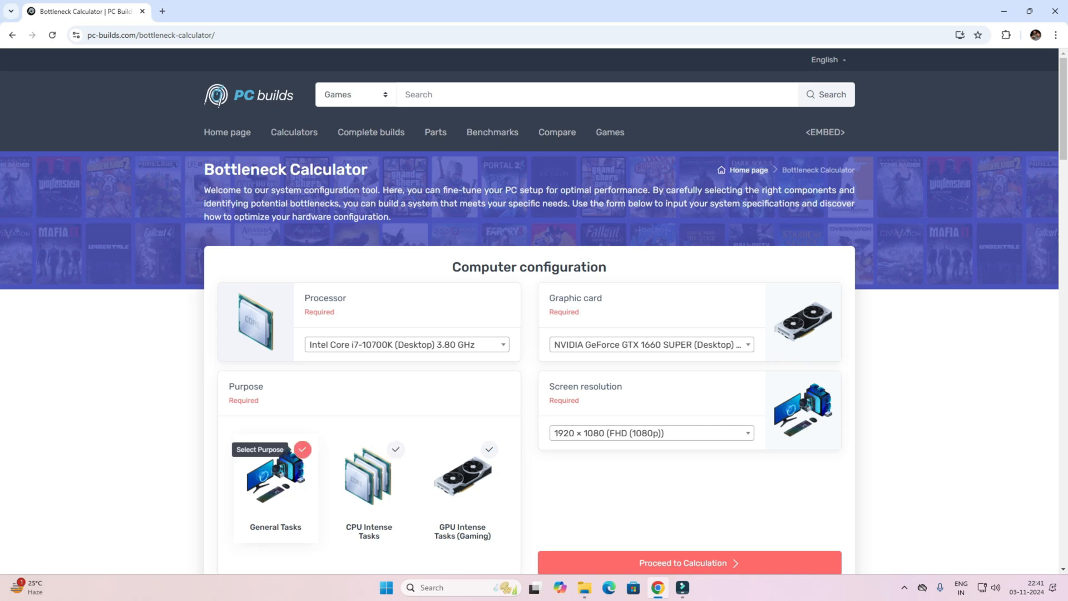
{"action": "left_click", "coordinate": [650, 344]}
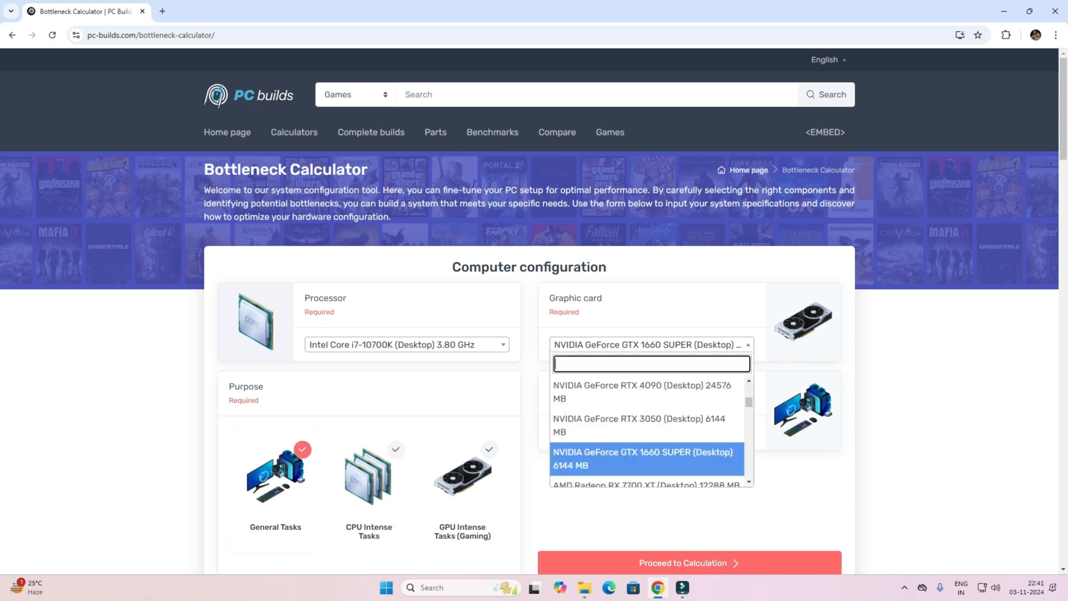
{"action": "type", "text": "r"}
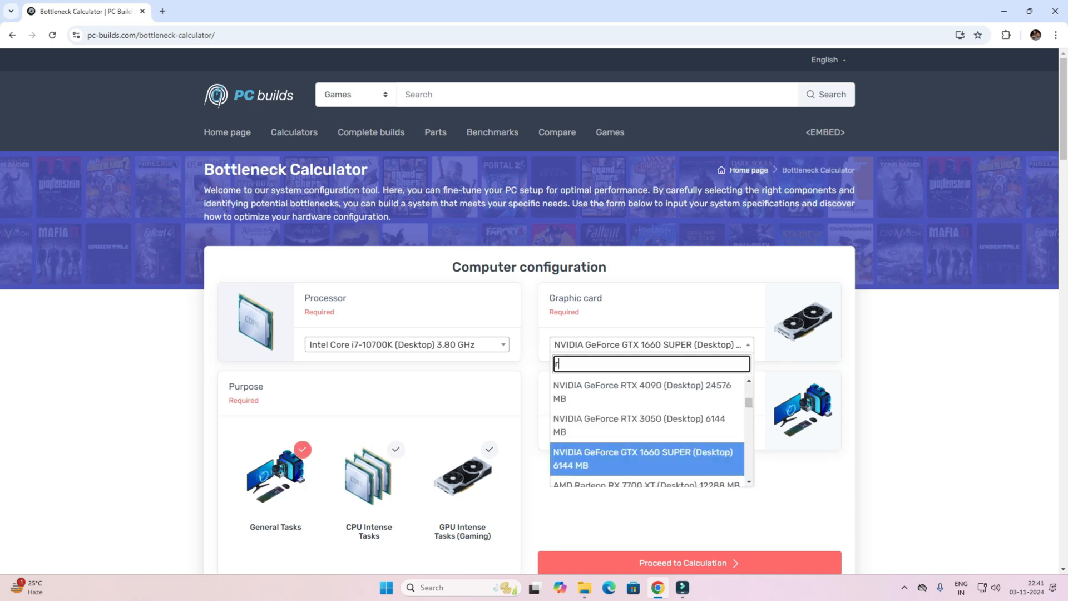
{"action": "type", "text": "x 57"}
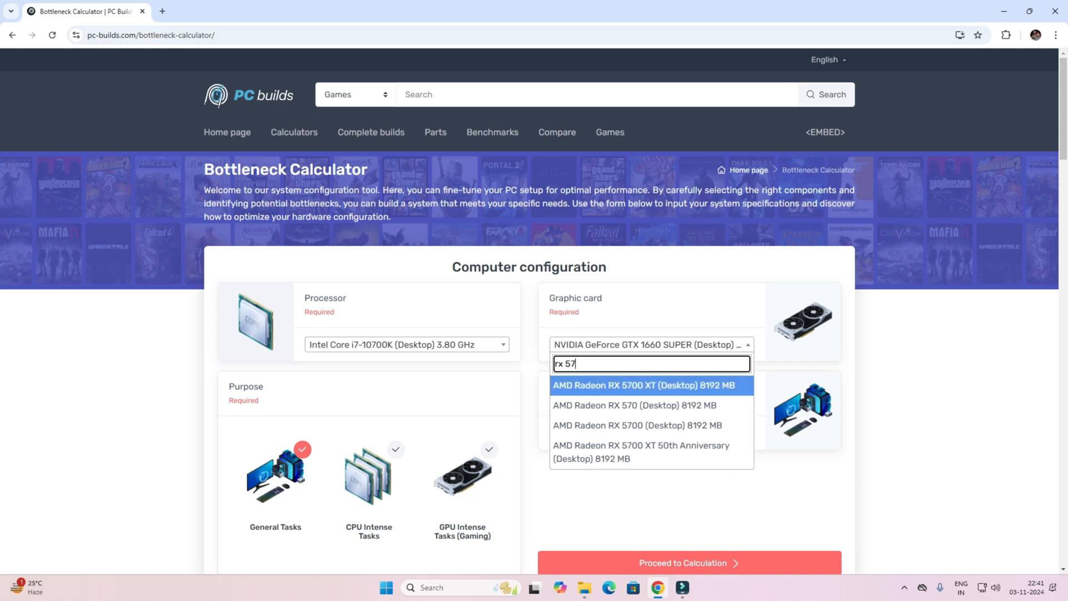
{"action": "left_click", "coordinate": [634, 405]}
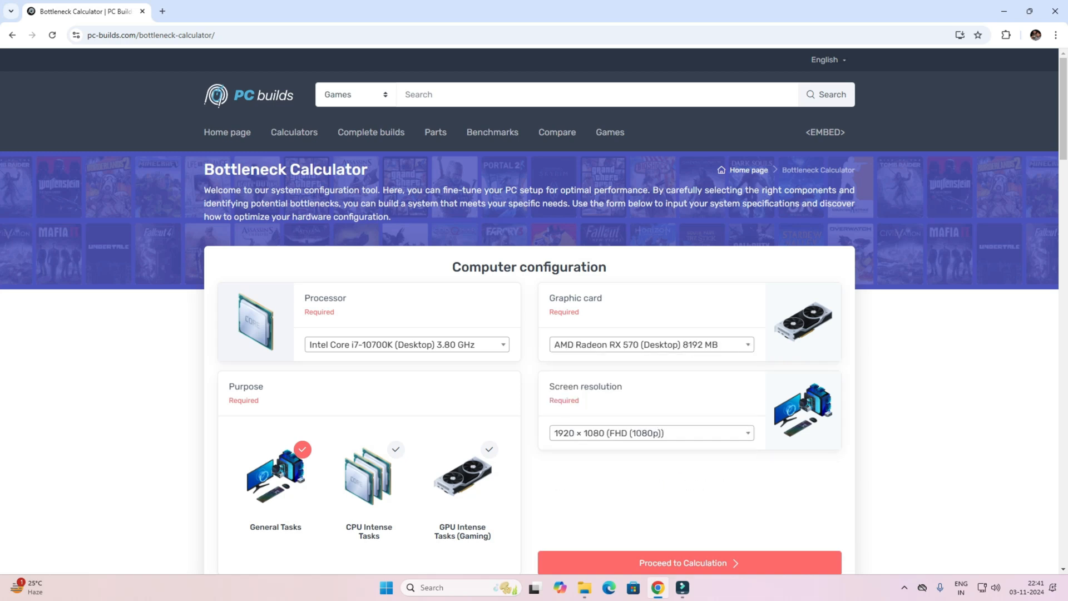
{"action": "scroll", "scroll_direction": "down", "scroll_amount": 3}
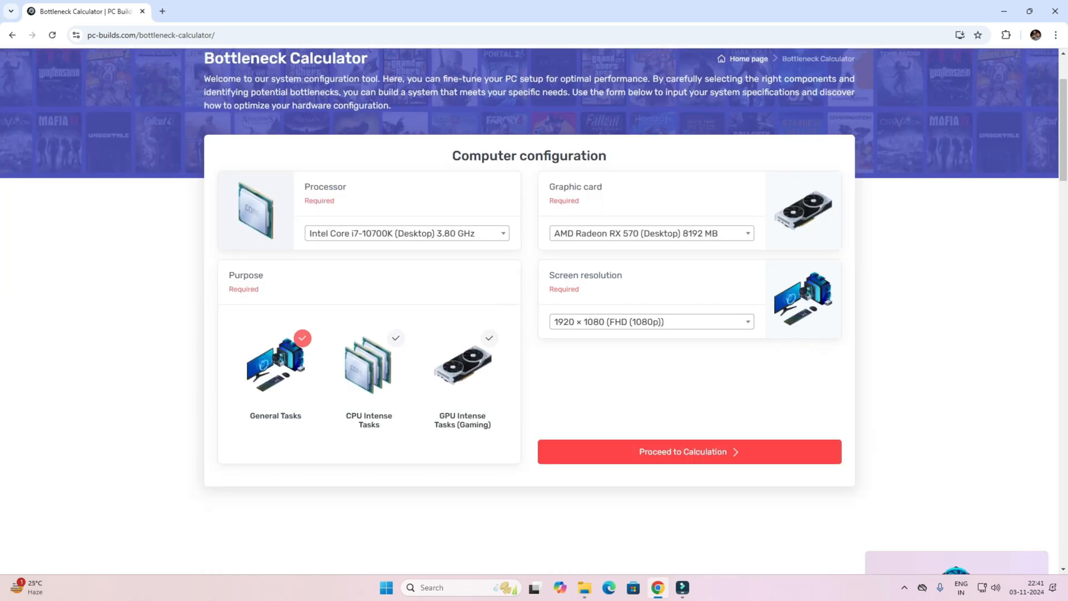
- Calculate and read the 1.5% graphic card bottleneck result for i7-10700K with RX 570
{"action": "left_click", "coordinate": [689, 451]}
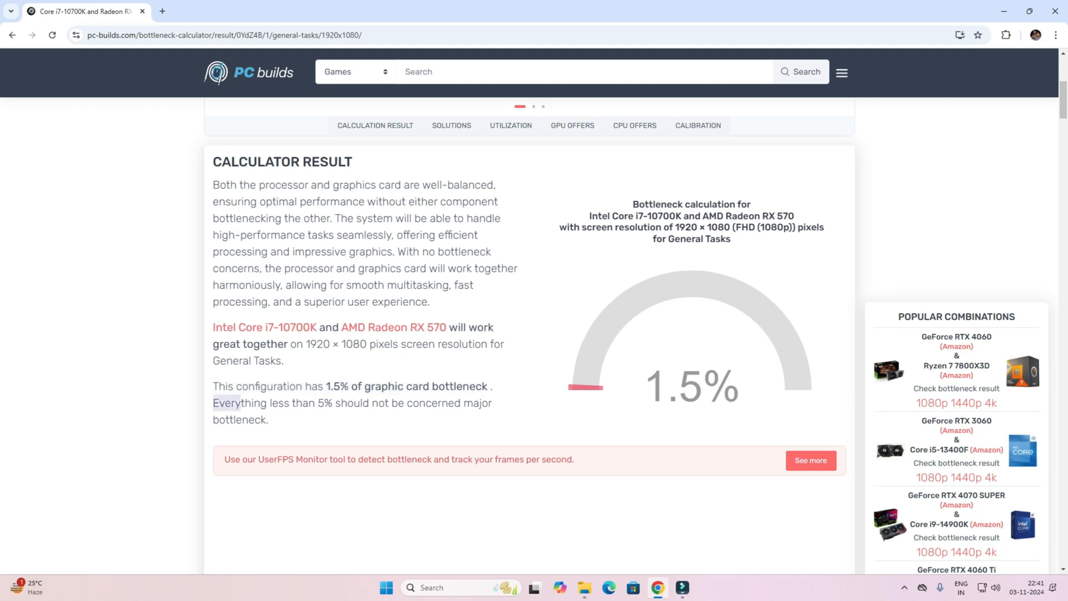
{"action": "left_click_drag", "start_coordinate": [213, 403], "coordinate": [490, 403]}
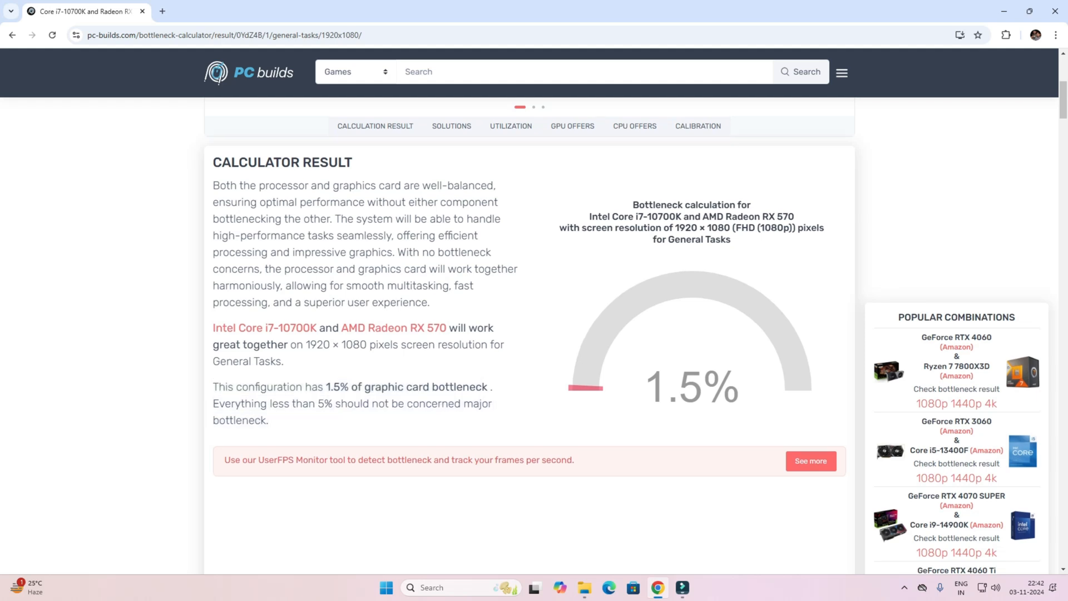
{"action": "scroll", "scroll_direction": "up", "scroll_amount": 3}
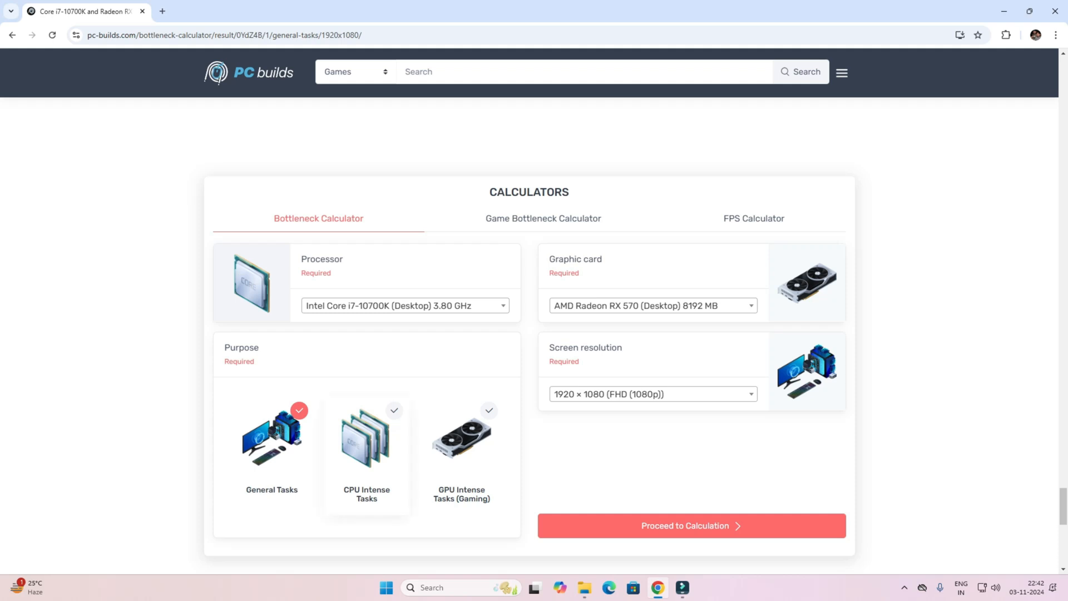
- Calculate for CPU Intense Tasks and read the 0.8% processor bottleneck result
{"action": "left_click", "coordinate": [366, 436]}
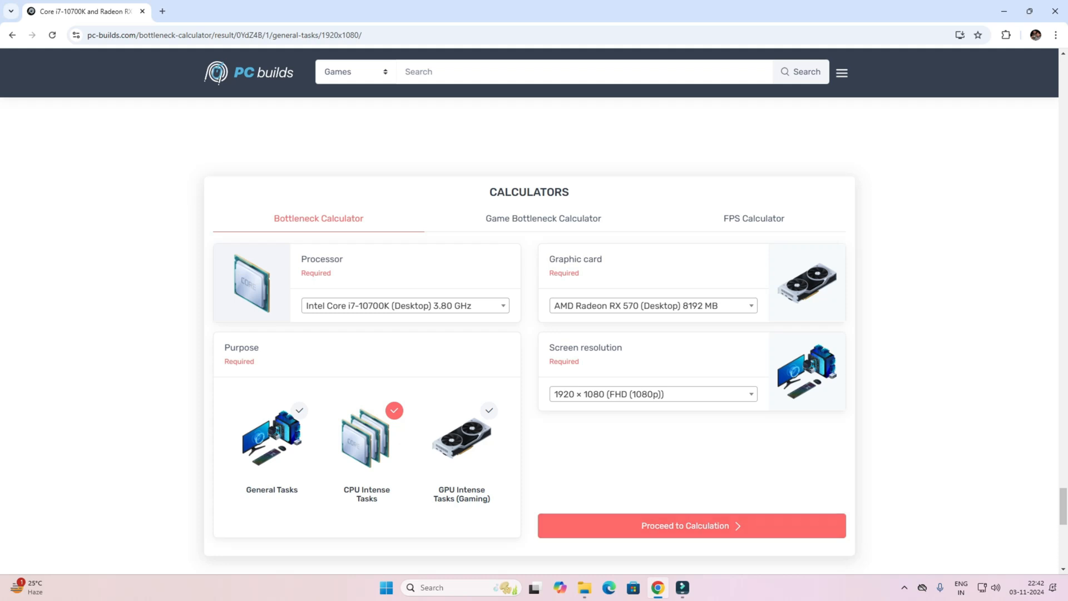
{"action": "left_click", "coordinate": [689, 525]}
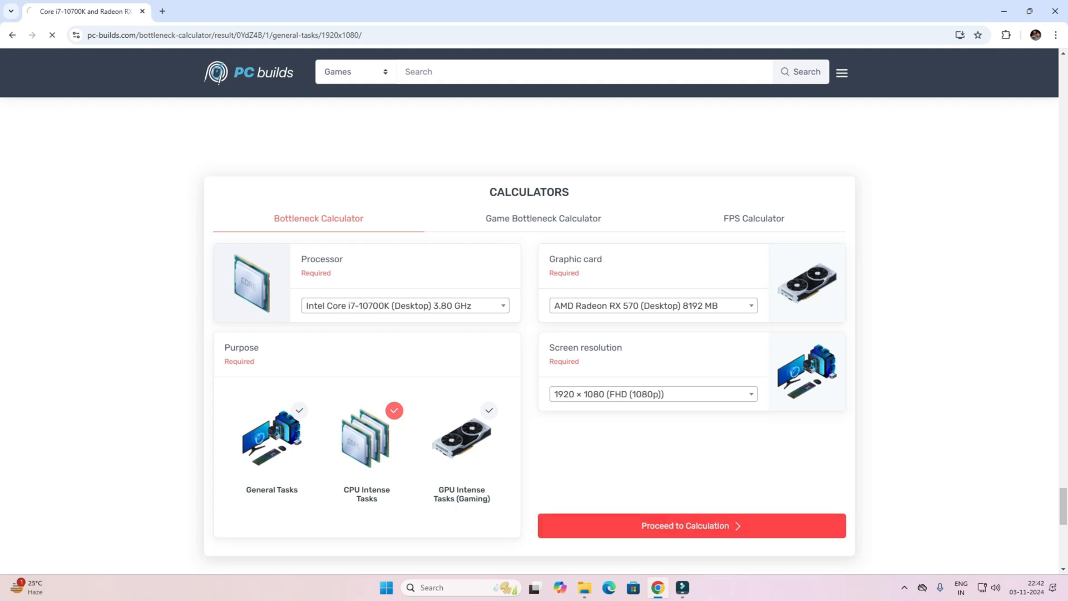
{"action": "left_click", "coordinate": [690, 525]}
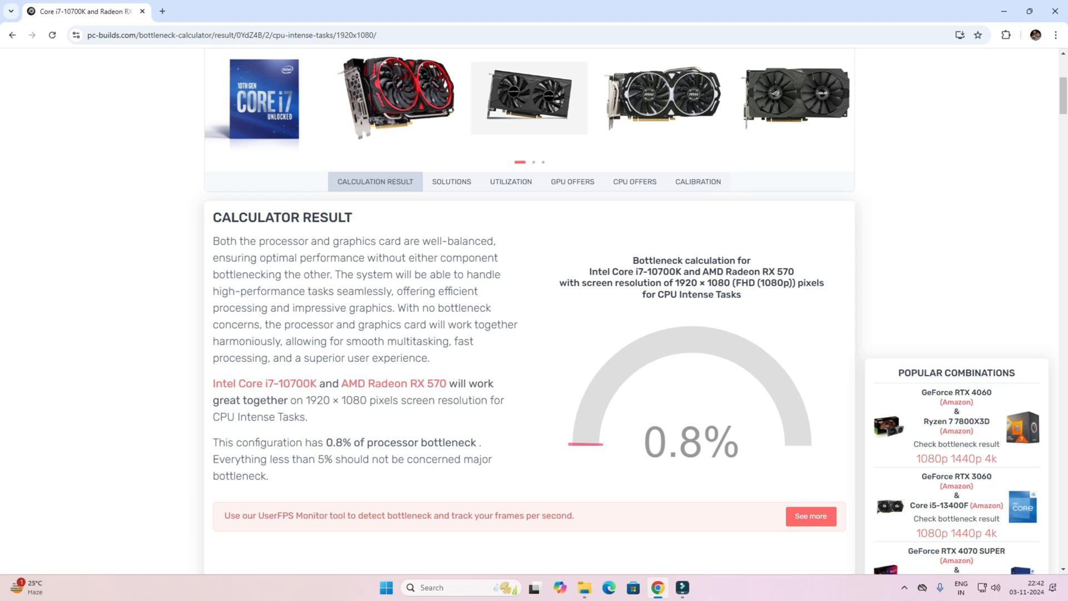
{"action": "left_click_drag", "start_coordinate": [213, 458], "coordinate": [349, 458]}
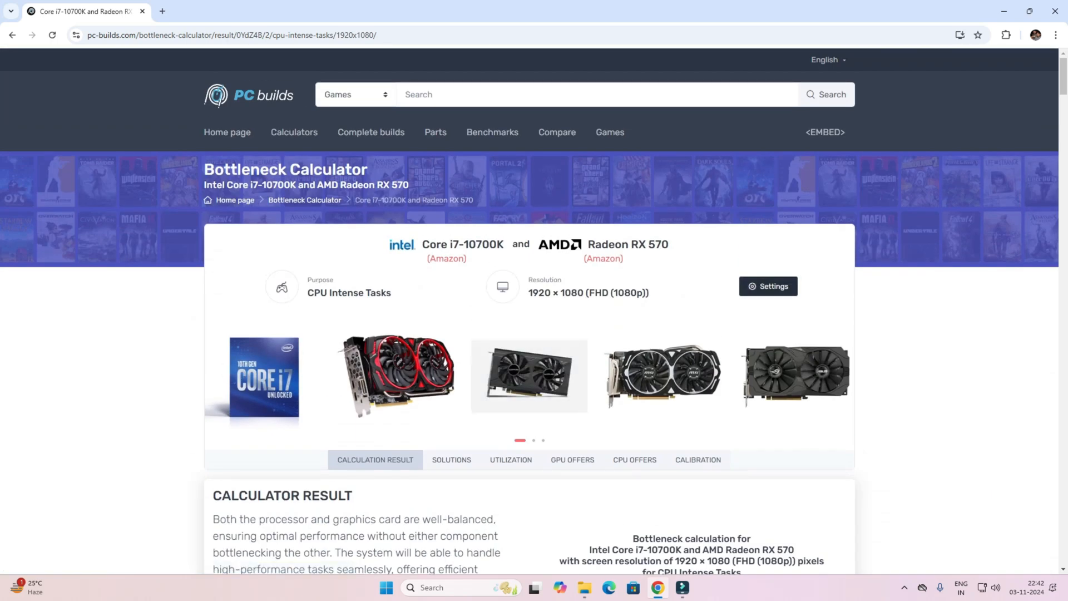
{"action": "left_click", "coordinate": [768, 286]}
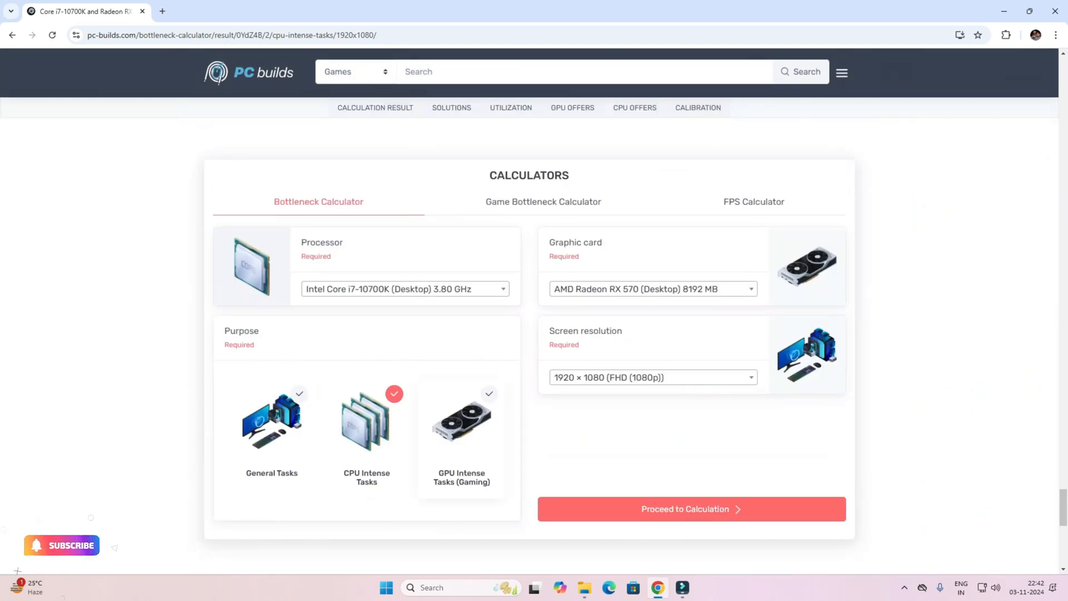
- Recalculate for GPU Intense Tasks (Gaming), getting a 21.2% graphic card bottleneck, and review down to Solutions
{"action": "left_click", "coordinate": [461, 419]}
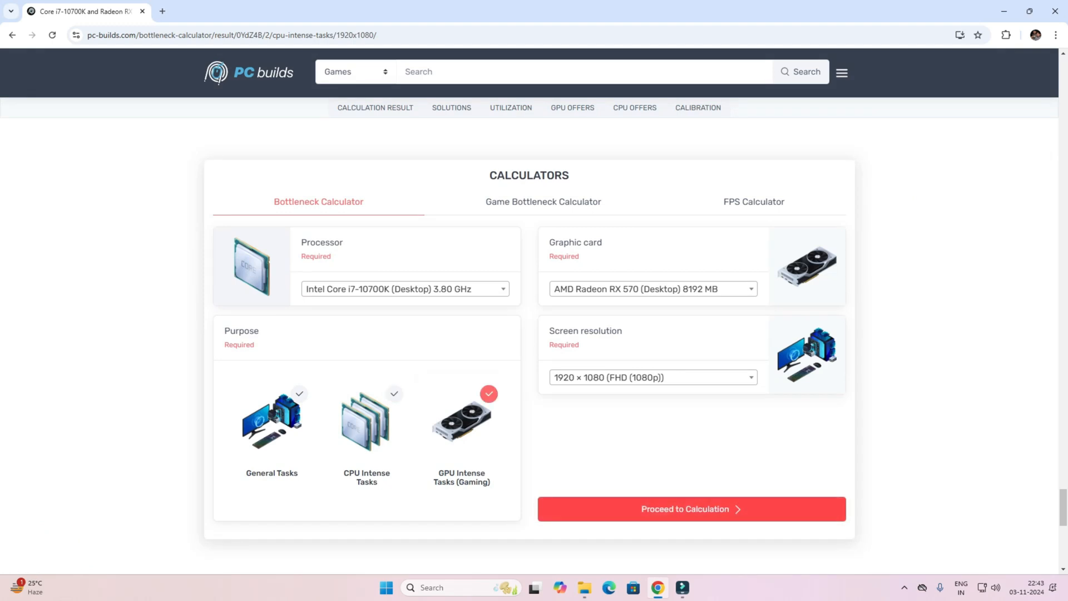
{"action": "left_click", "coordinate": [690, 509]}
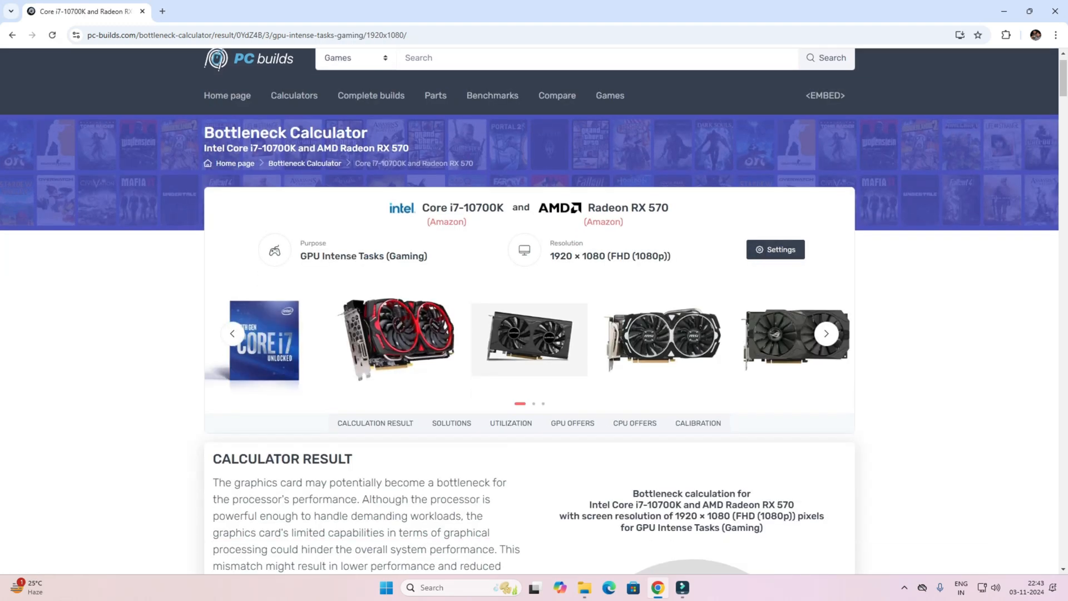
{"action": "scroll", "scroll_direction": "down", "scroll_amount": 3}
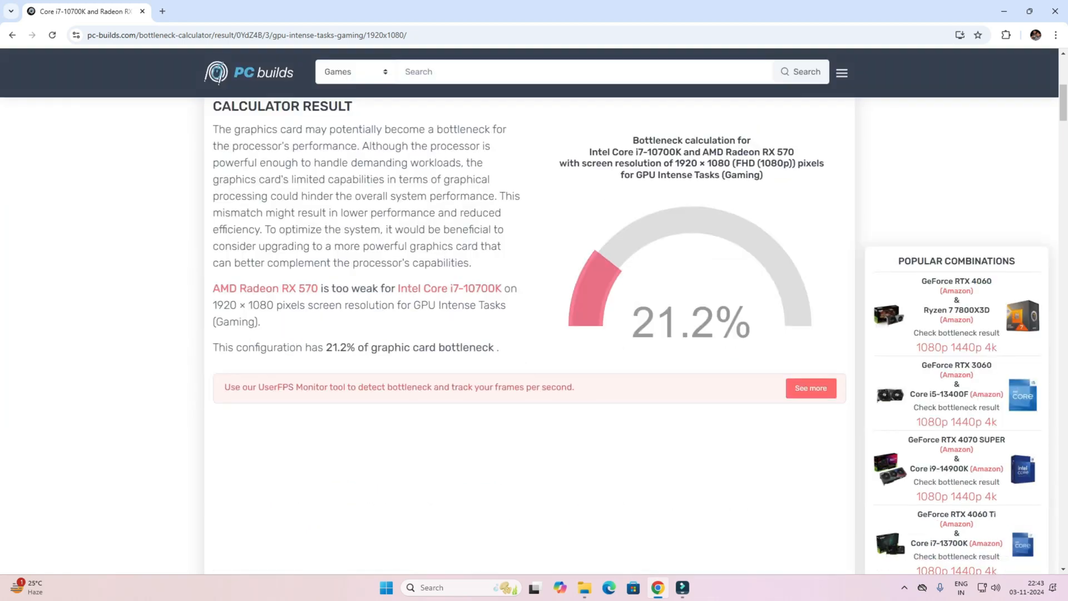
{"action": "mouse_move", "coordinate": [450, 288]}
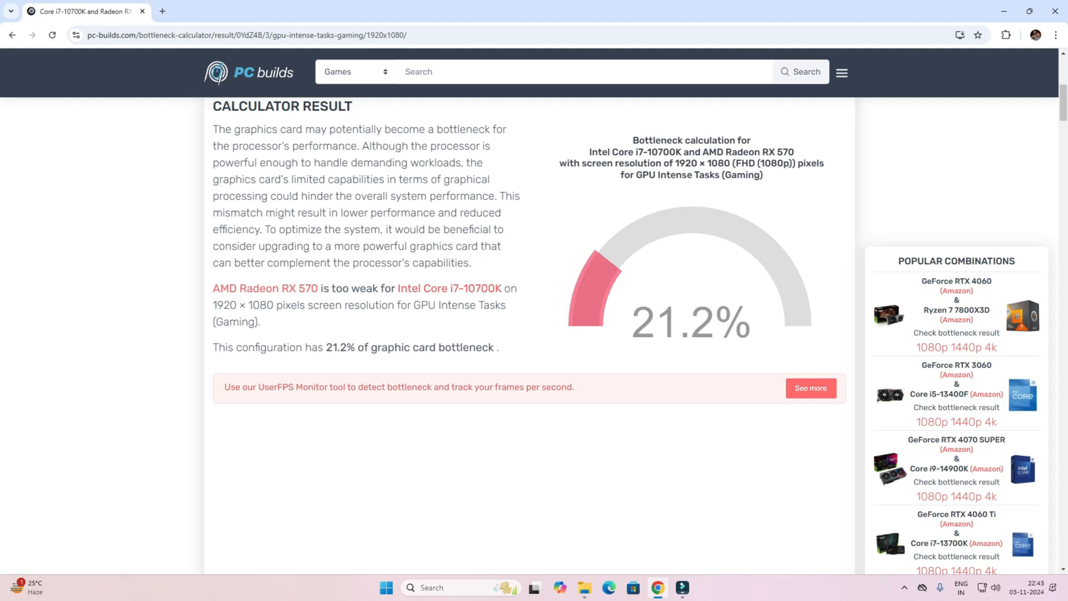
{"action": "scroll", "scroll_direction": "down", "scroll_amount": 3}
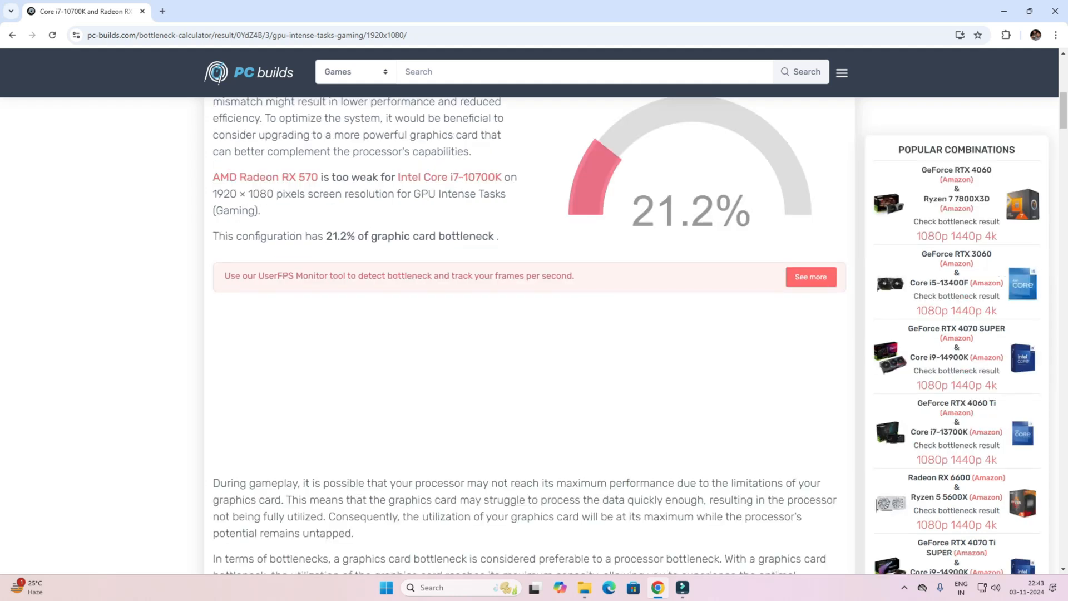
{"action": "scroll", "scroll_direction": "down", "scroll_amount": 3}
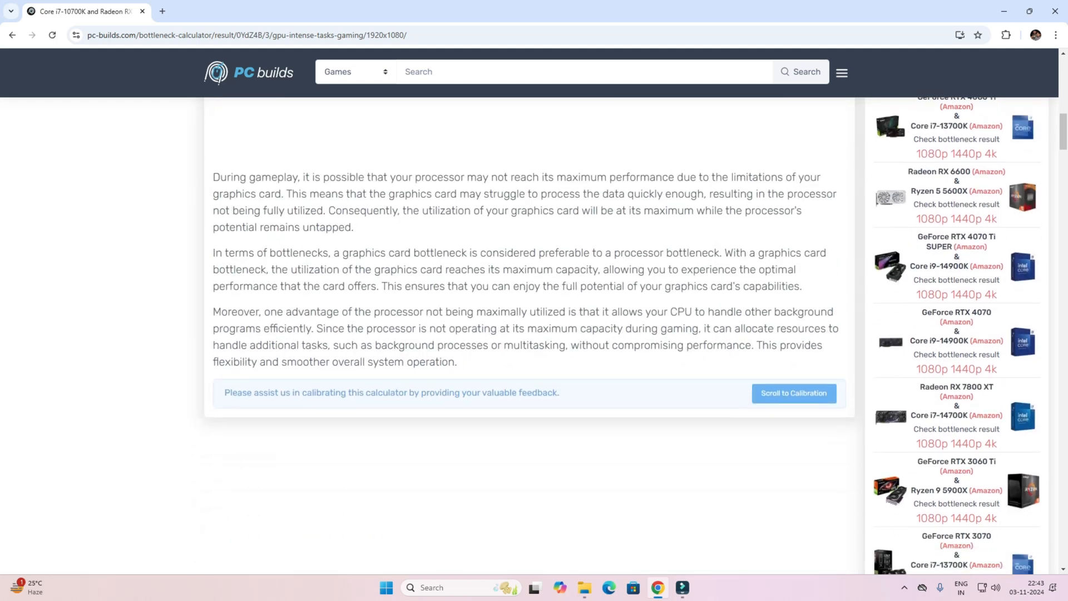
{"action": "scroll", "scroll_direction": "down", "scroll_amount": 3}
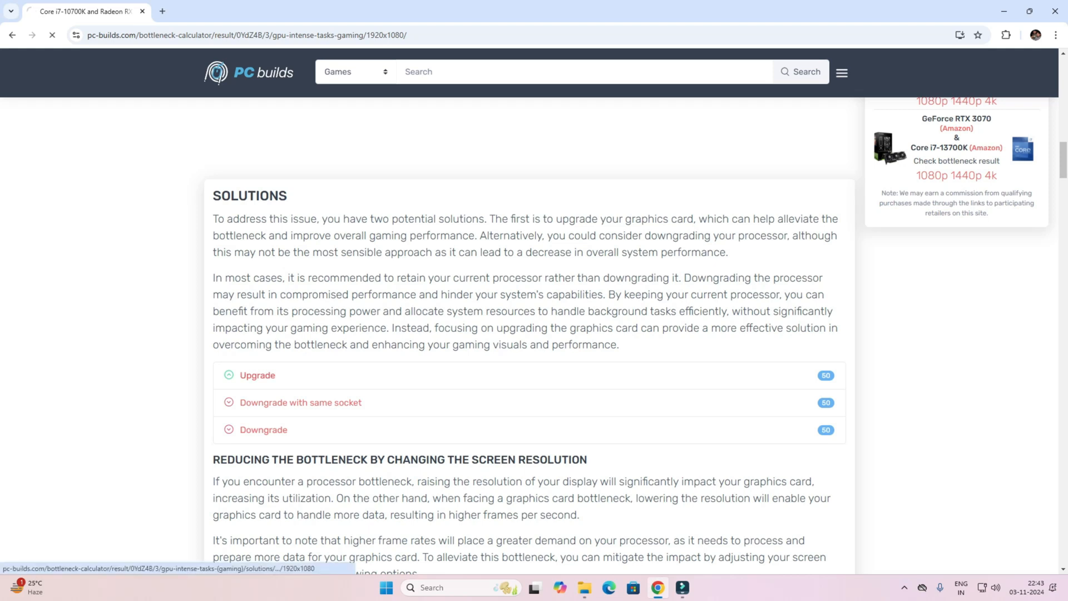
- Review the Upgrade list of recommended cards such as Radeon RX 7600 XT and GeForce RTX 2060 SUPER
{"action": "left_click", "coordinate": [257, 375]}
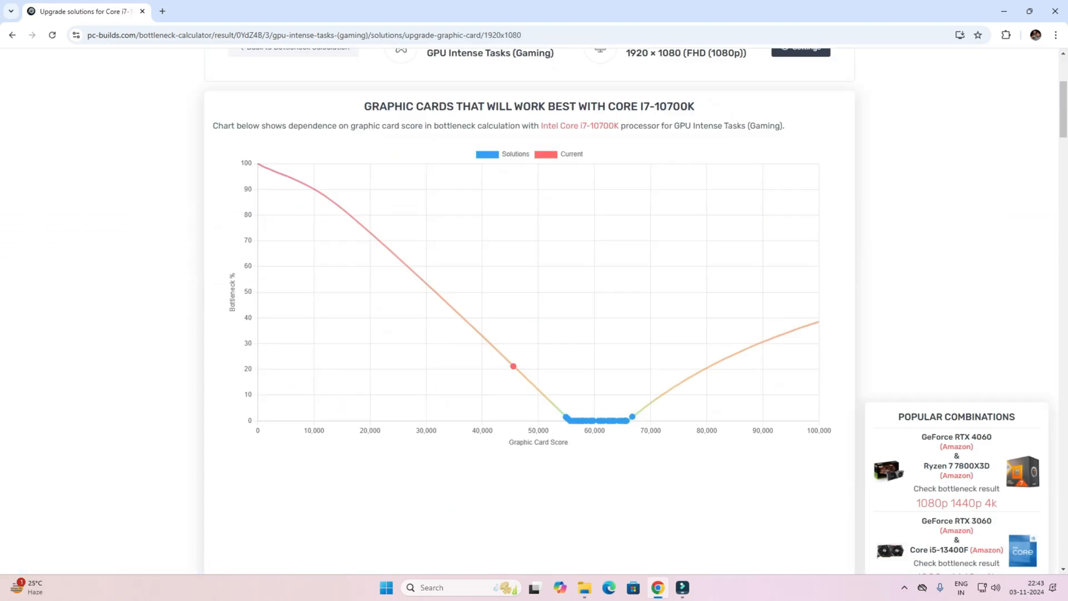
{"action": "scroll", "scroll_direction": "down", "scroll_amount": 3}
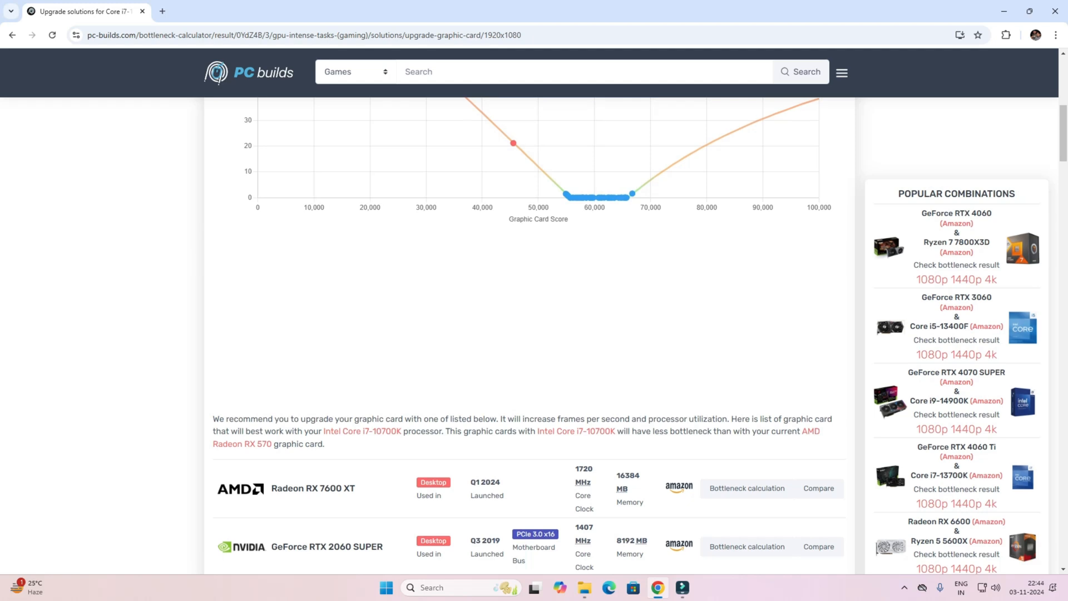
{"action": "scroll", "scroll_direction": "down", "scroll_amount": 3}
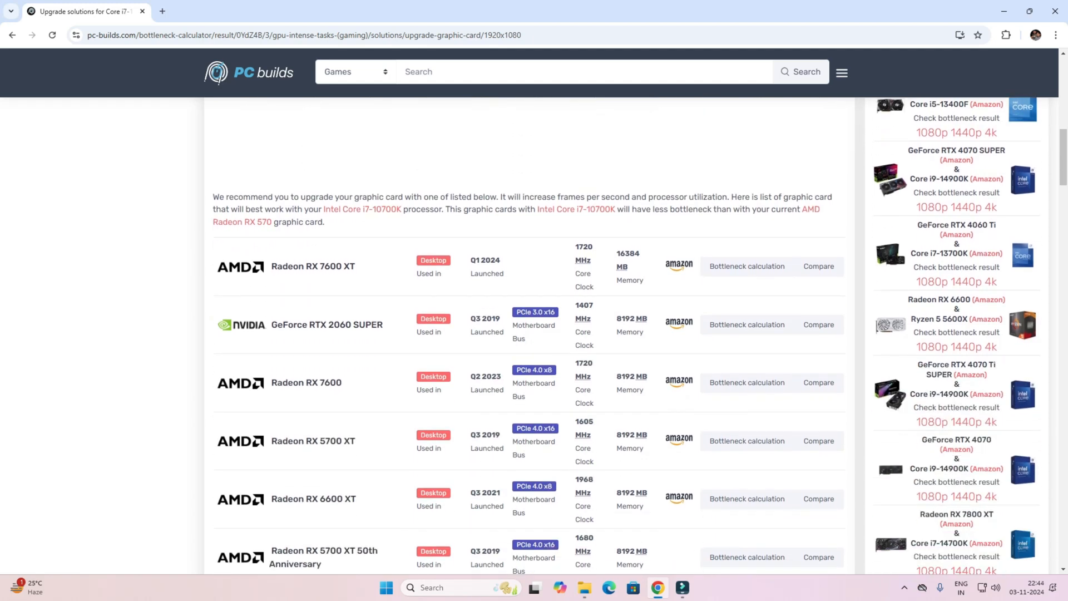
{"action": "scroll", "scroll_direction": "down", "scroll_amount": 3}
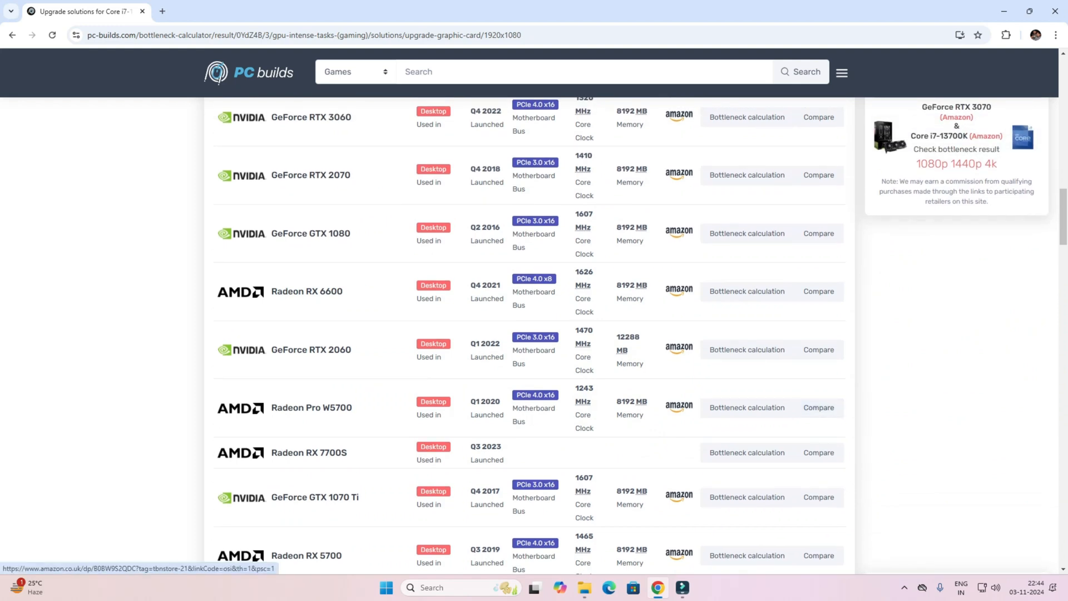
{"action": "scroll", "scroll_direction": "down", "scroll_amount": 3}
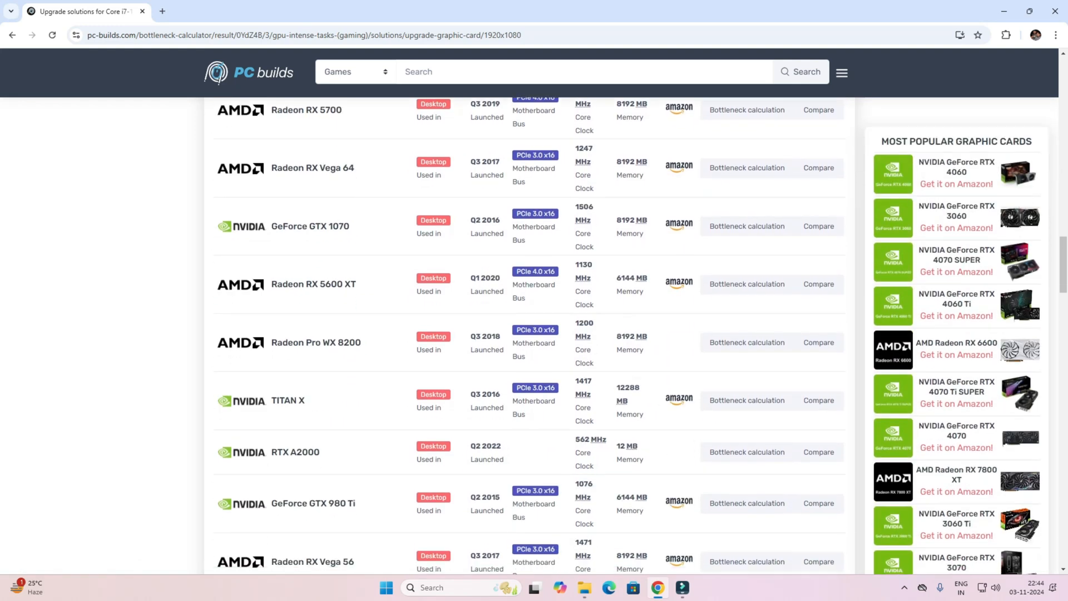
{"action": "scroll", "scroll_direction": "down", "scroll_amount": 3}
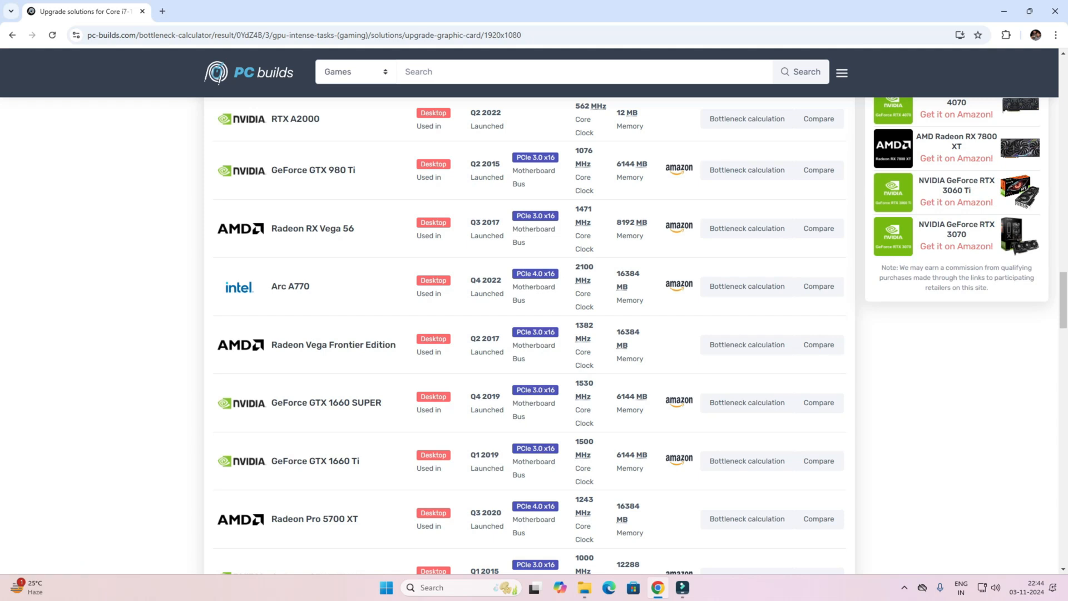
{"action": "mouse_move", "coordinate": [325, 403]}
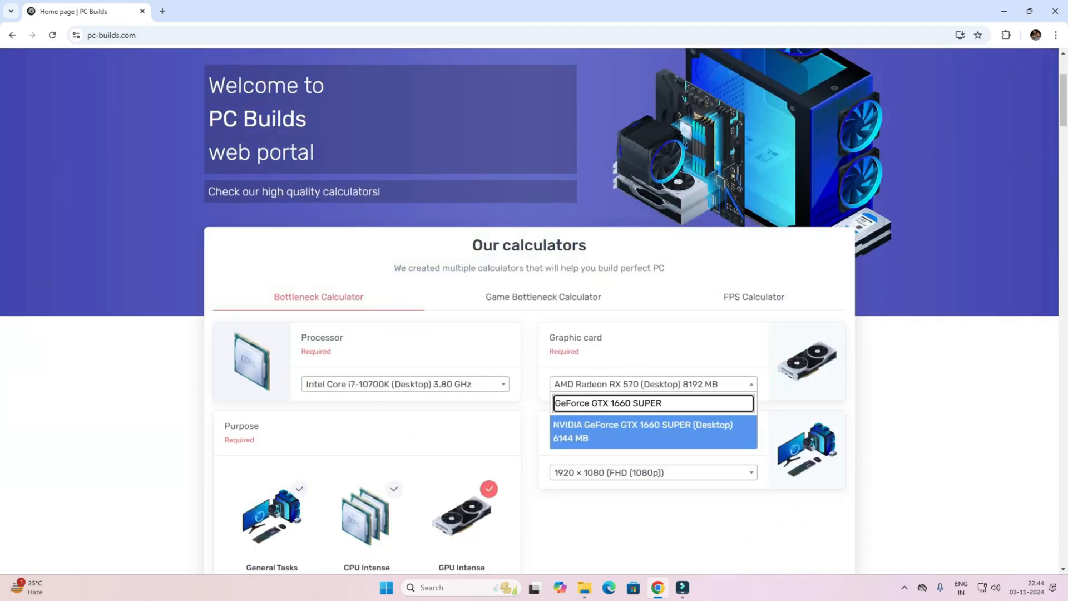
- Recalculate with the NVIDIA GeForce GTX 1660 SUPER, getting a 0.0% bottleneck at 1080p
{"action": "left_click", "coordinate": [641, 431]}
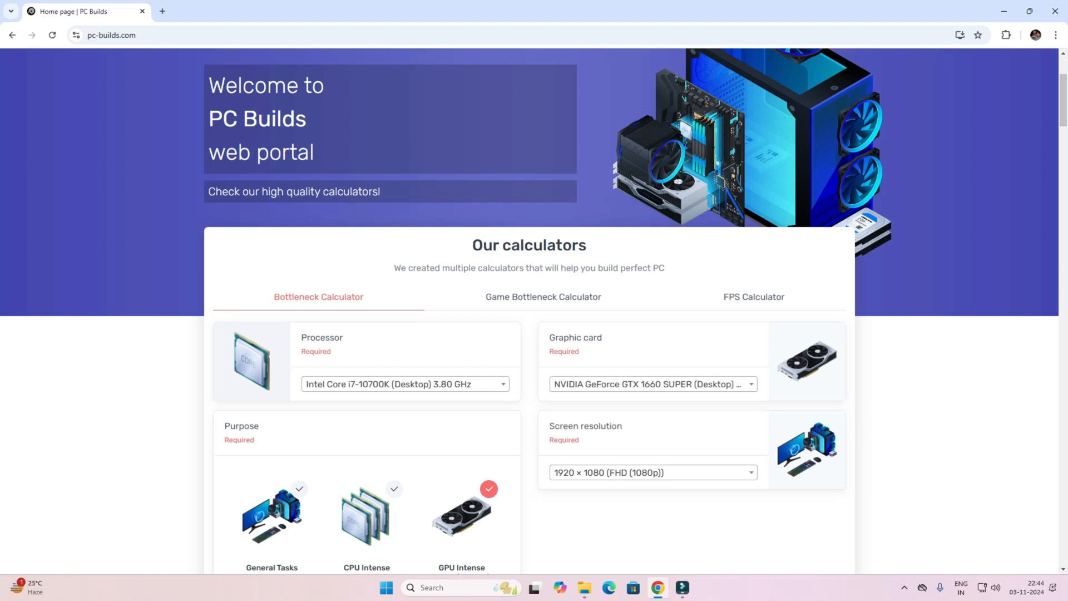
{"action": "scroll", "scroll_direction": "down", "scroll_amount": 3}
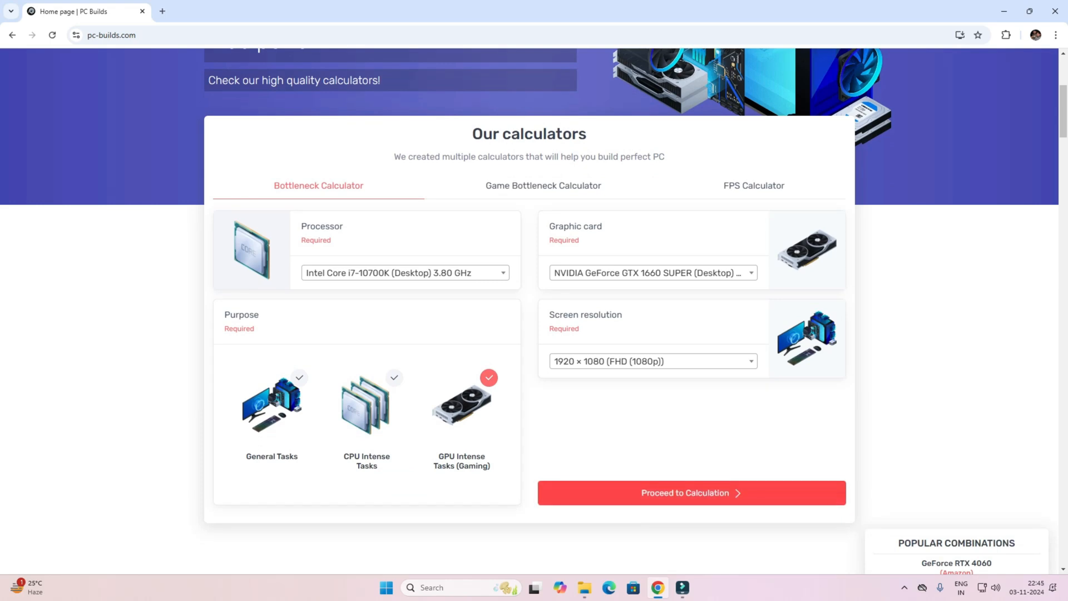
{"action": "left_click", "coordinate": [690, 493]}
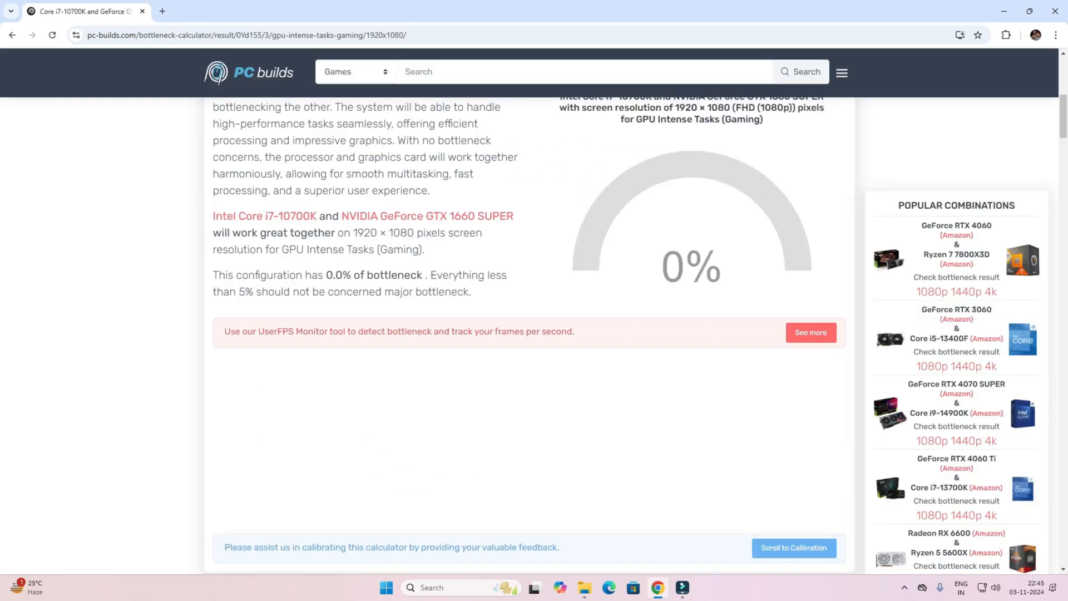